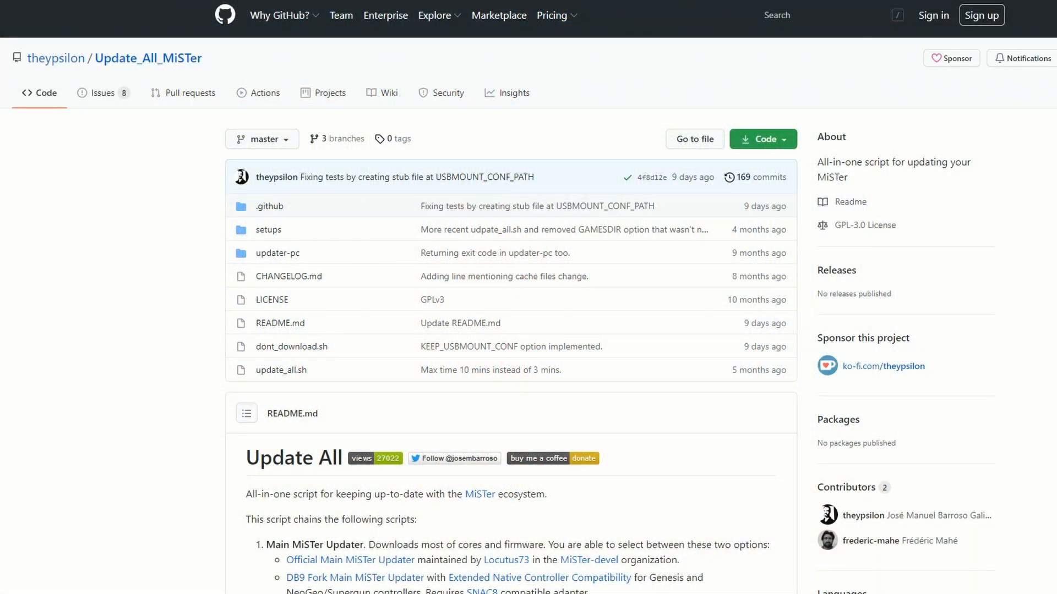
{"action": "mouse_move", "coordinate": [594, 147]}
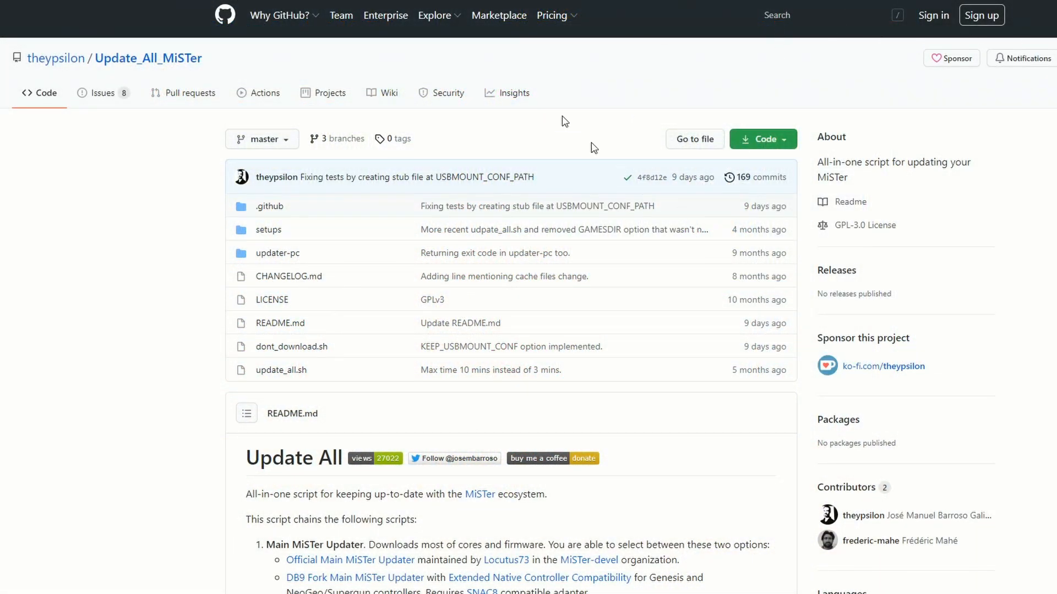
Read the Main MiSTer, Jotego Cores and Unofficial Cores Updater descriptions.
{"action": "double_click", "coordinate": [174, 57]}
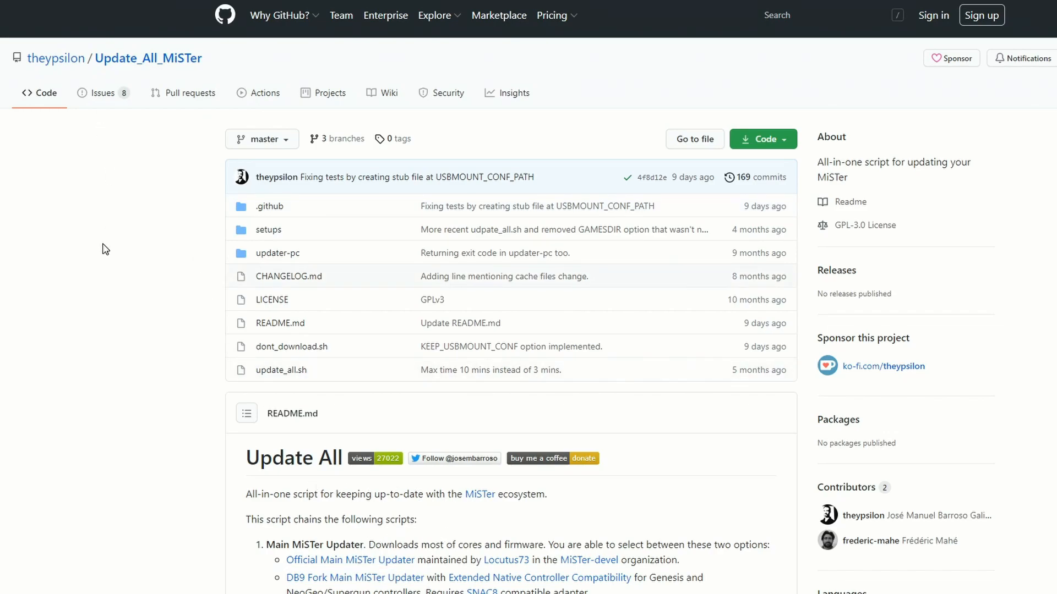
{"action": "scroll", "scroll_direction": "down", "scroll_amount": 3}
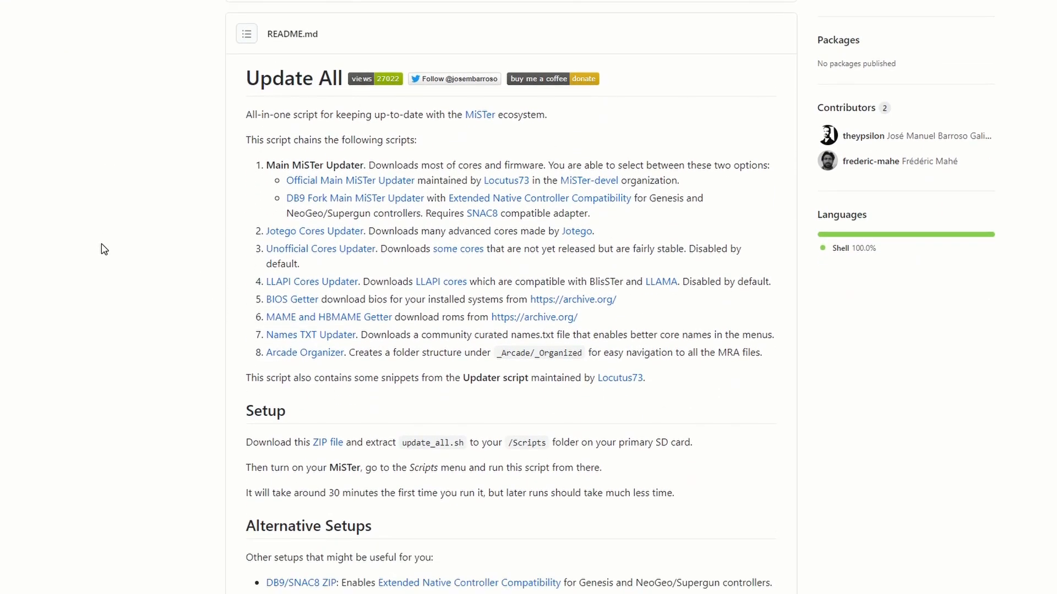
{"action": "mouse_move", "coordinate": [277, 166]}
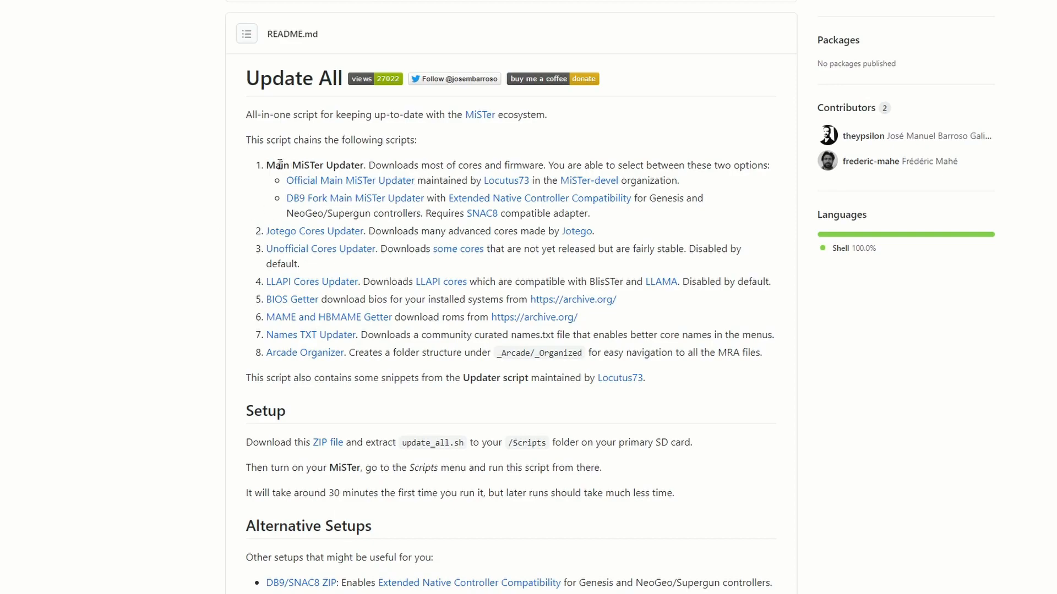
{"action": "double_click", "coordinate": [294, 165]}
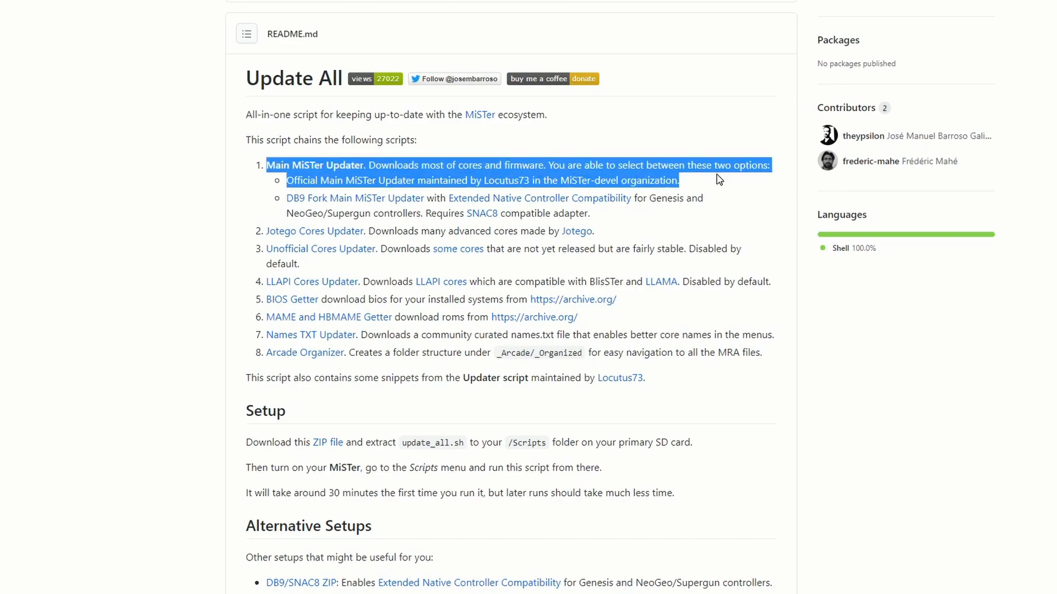
{"action": "mouse_move", "coordinate": [705, 182]}
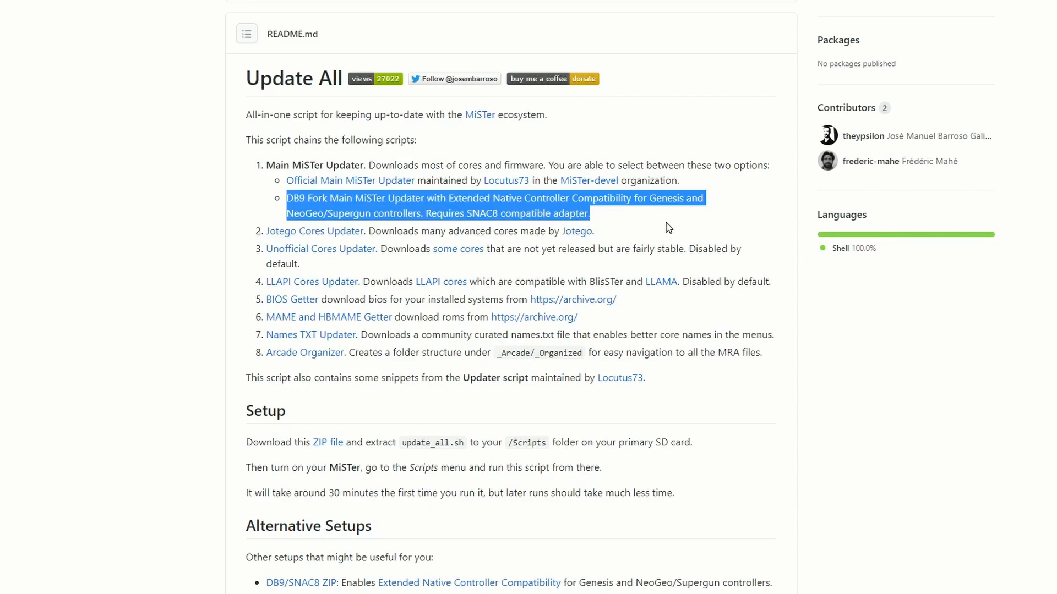
{"action": "mouse_move", "coordinate": [174, 237]}
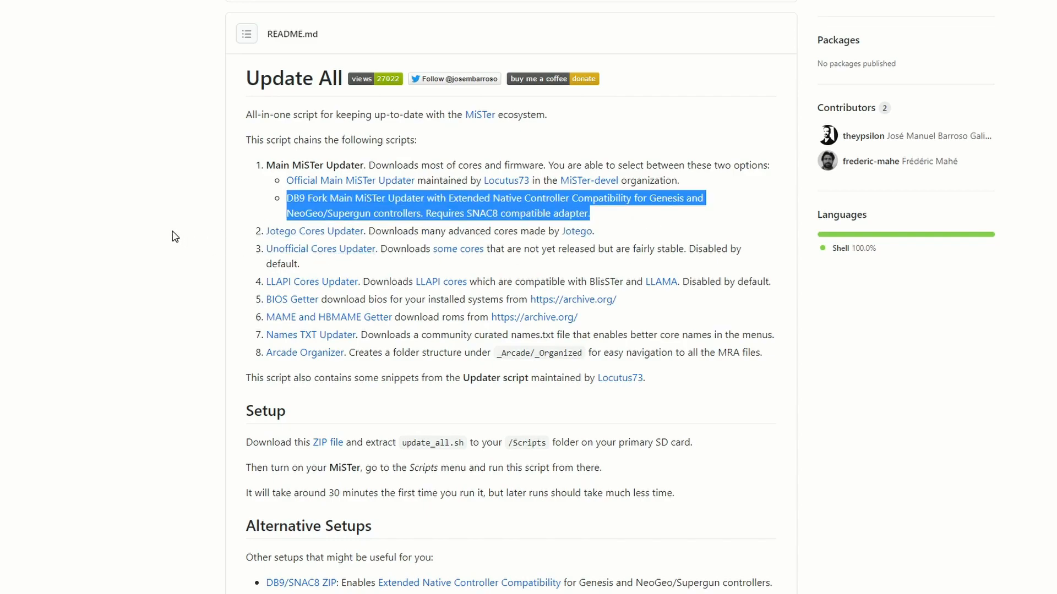
{"action": "left_click", "coordinate": [508, 212]}
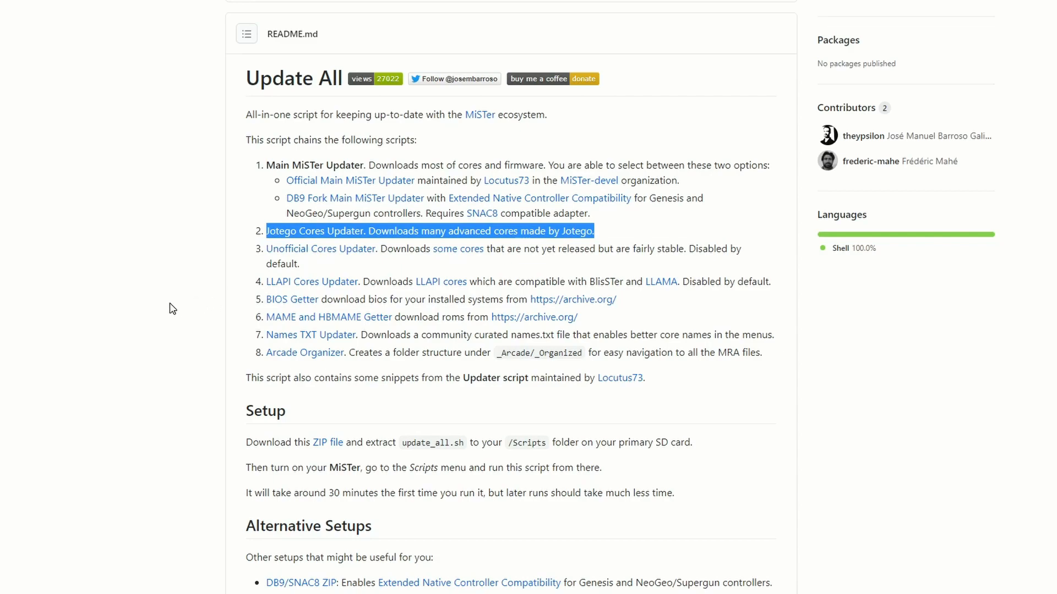
{"action": "mouse_move", "coordinate": [156, 284]}
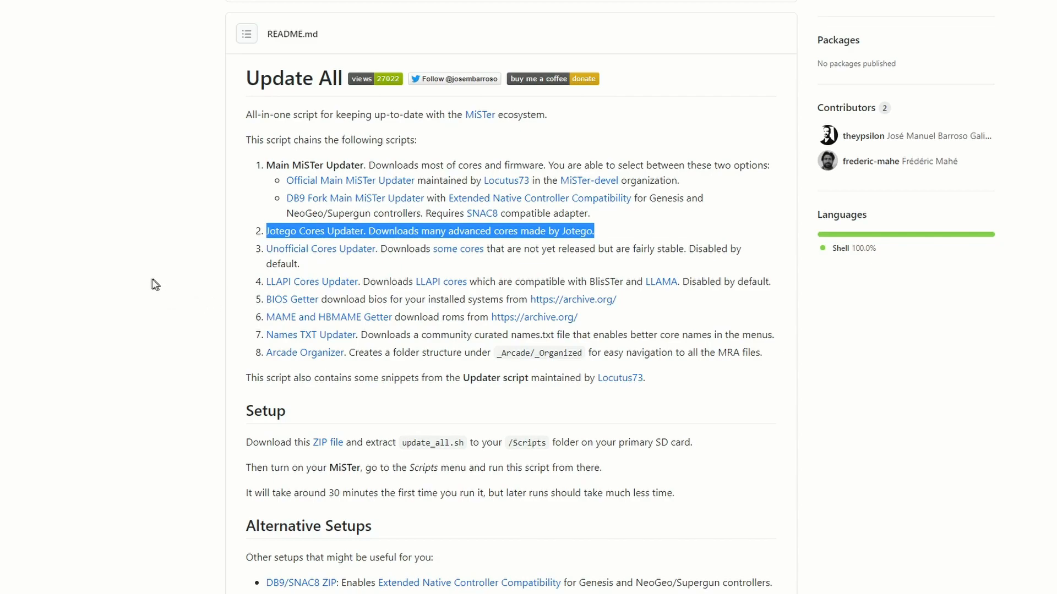
{"action": "left_click", "coordinate": [348, 267]}
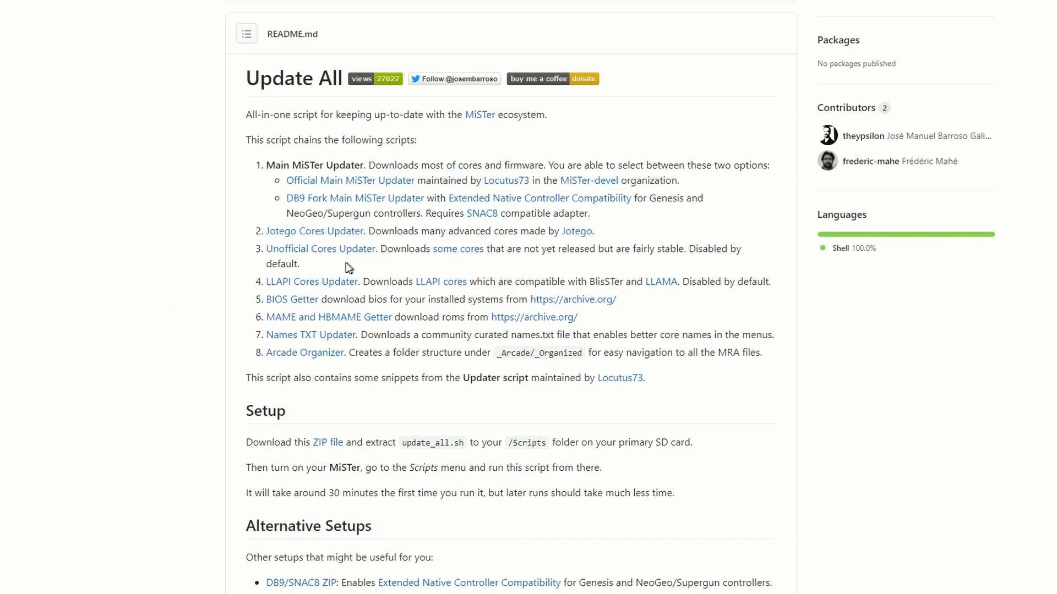
{"action": "triple_click", "coordinate": [346, 256]}
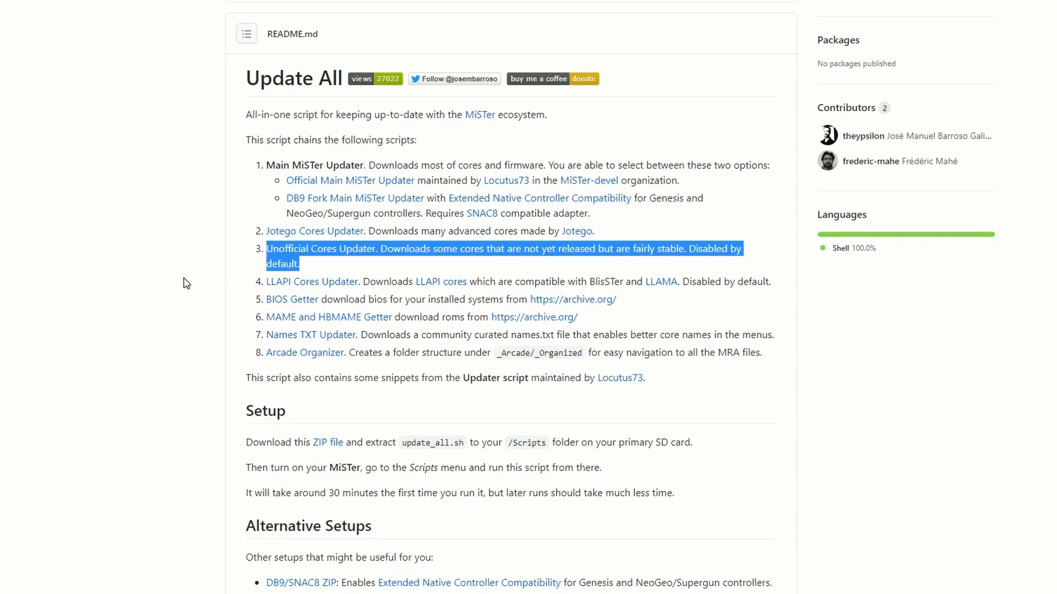
{"action": "left_click", "coordinate": [789, 277]}
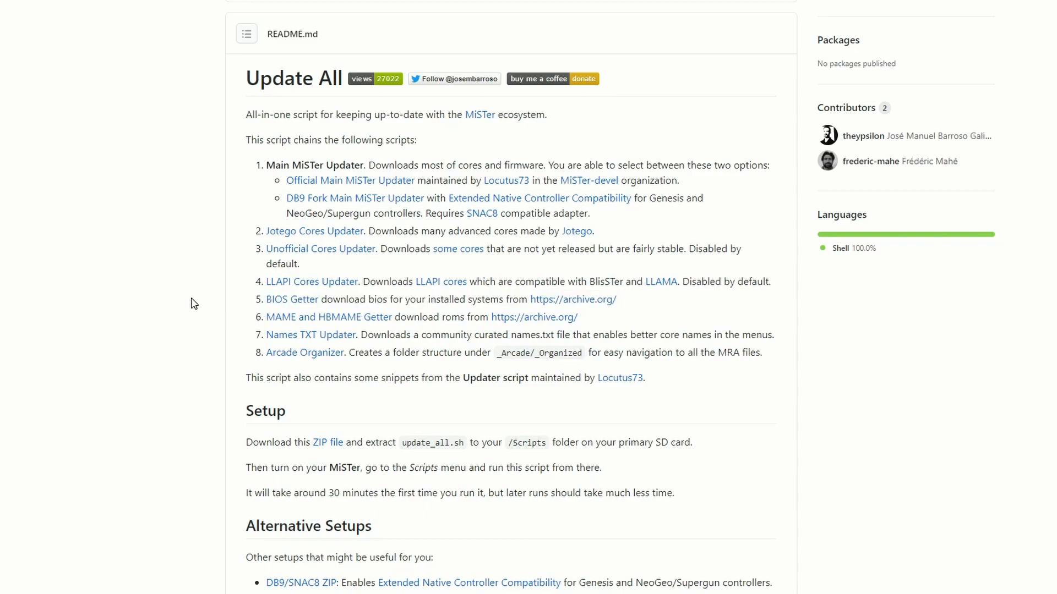
{"action": "mouse_move", "coordinate": [207, 291]}
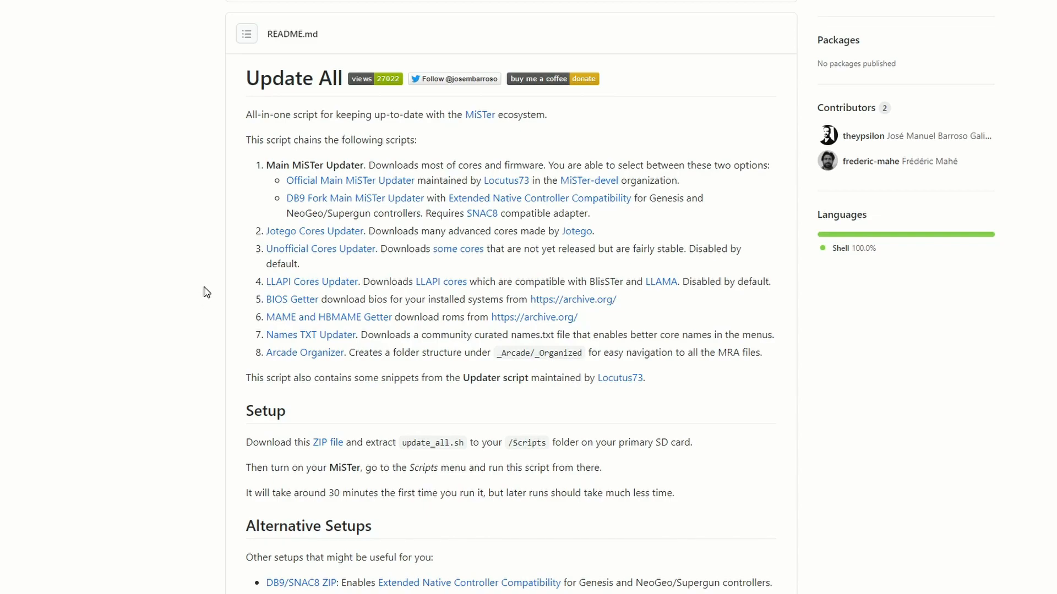
{"action": "mouse_move", "coordinate": [658, 309]}
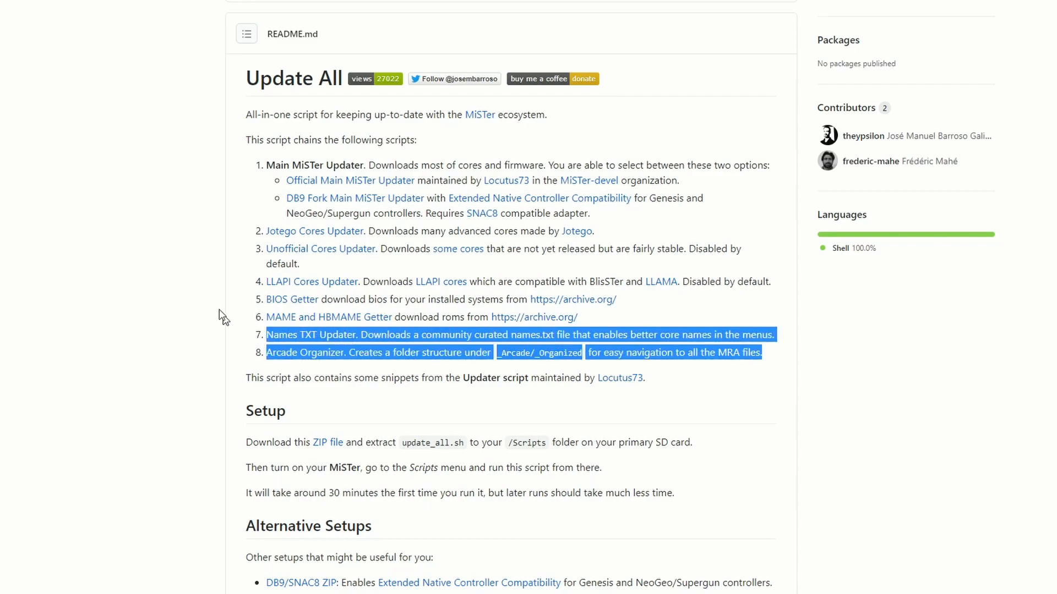
Paste update_all.sh into the MiSTer_Data (J:) Scripts folder and select it.
{"action": "scroll", "scroll_direction": "down", "scroll_amount": 3}
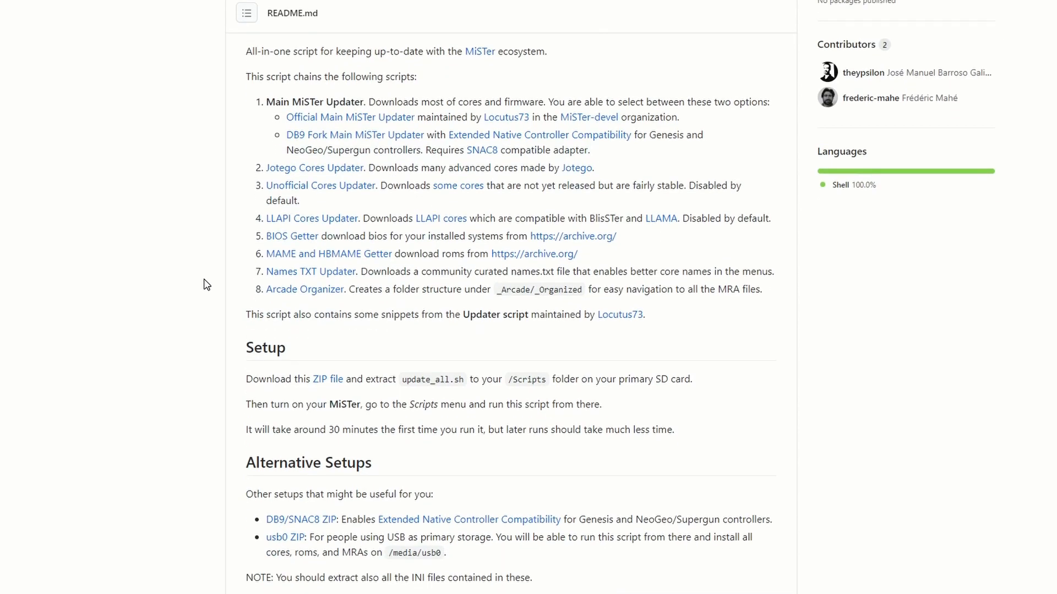
{"action": "mouse_move", "coordinate": [328, 378]}
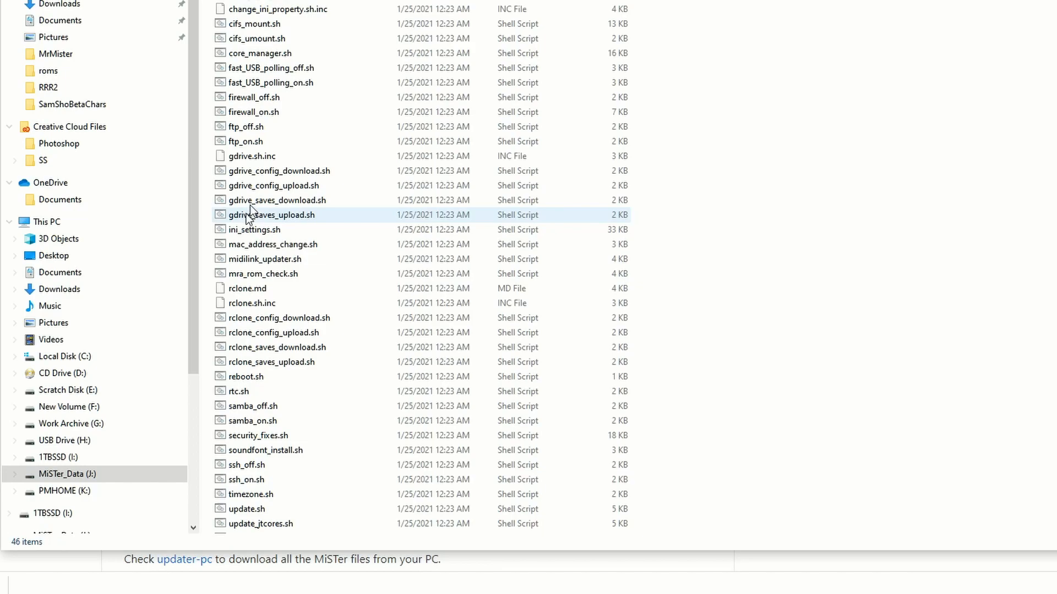
{"action": "left_click", "coordinate": [255, 112]}
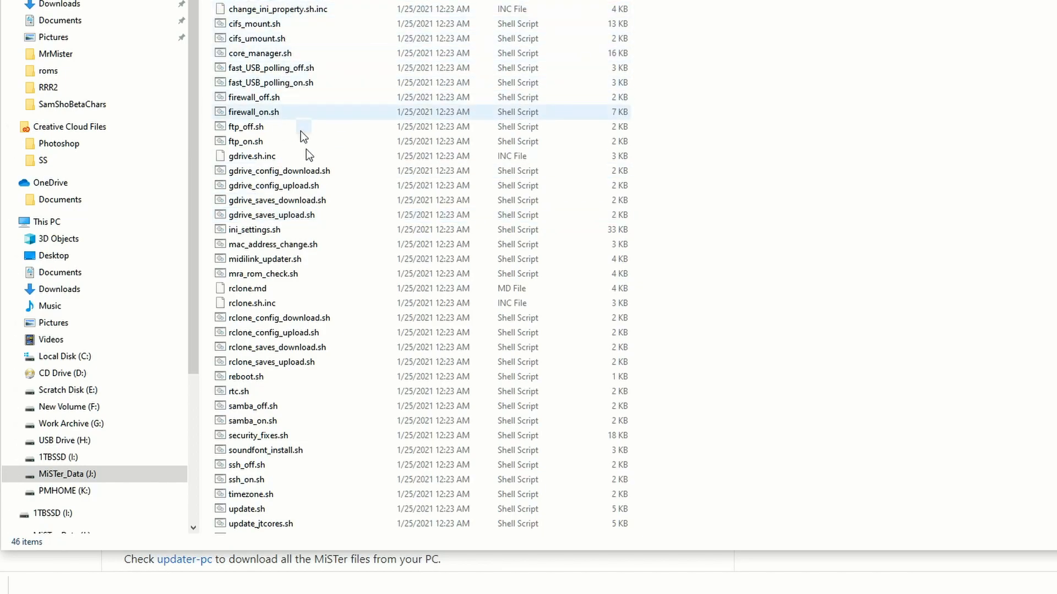
{"action": "scroll", "scroll_direction": "down", "scroll_amount": 3}
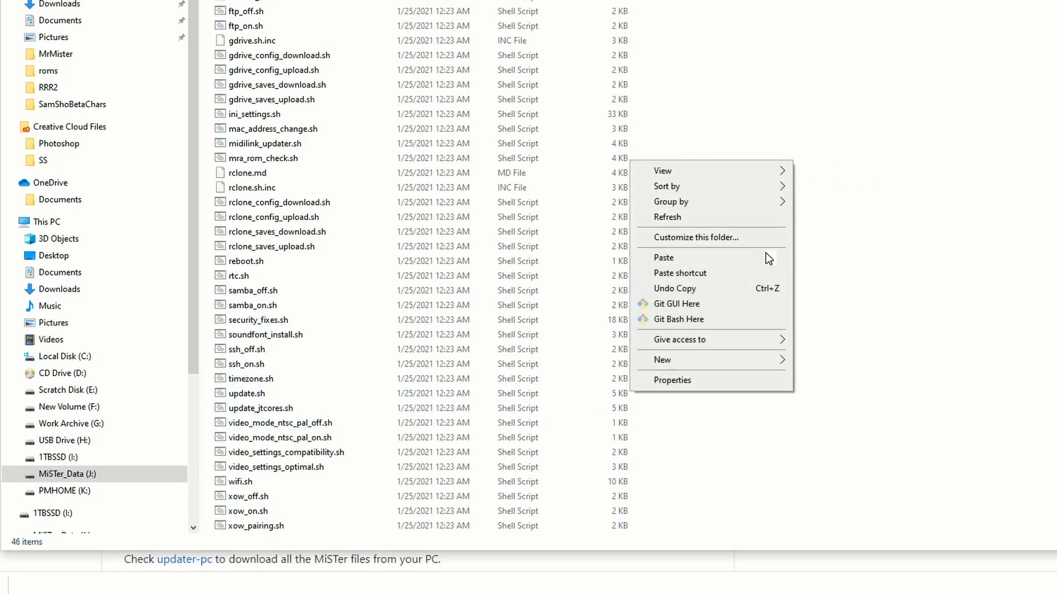
{"action": "left_click", "coordinate": [663, 257]}
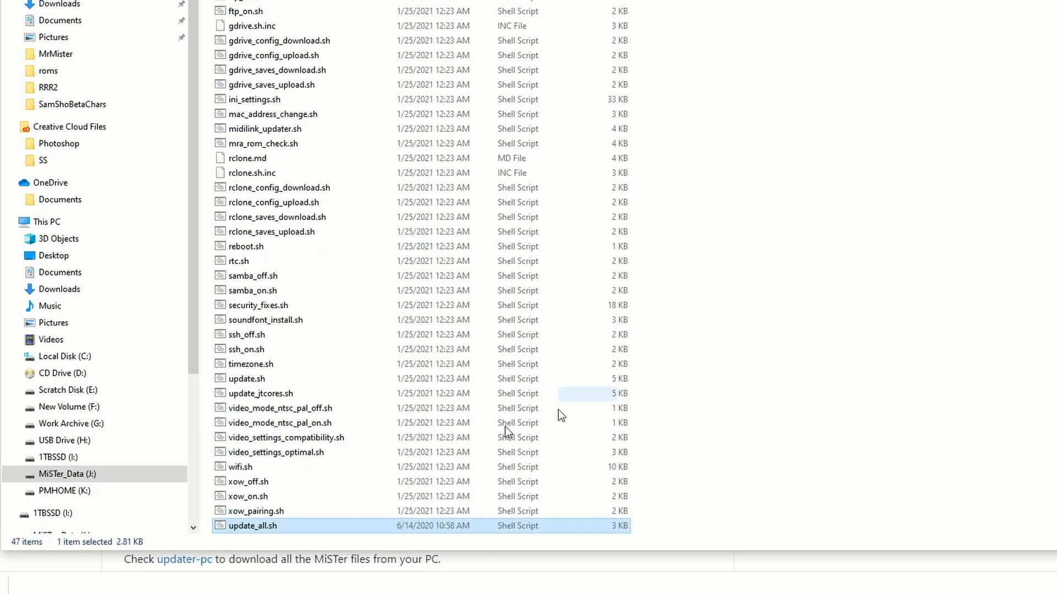
{"action": "left_click", "coordinate": [742, 462]}
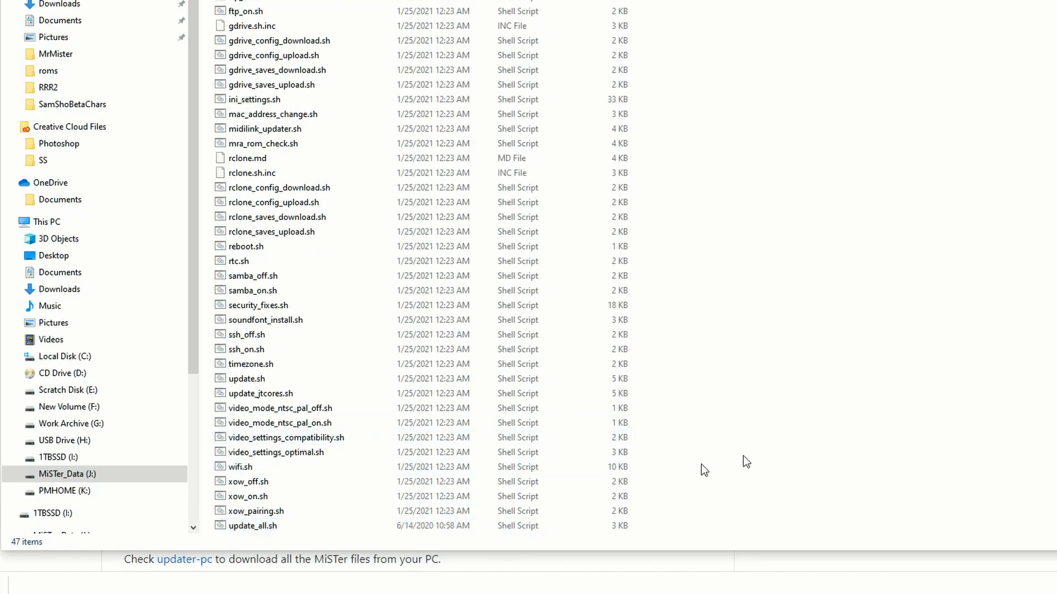
{"action": "left_click", "coordinate": [253, 526]}
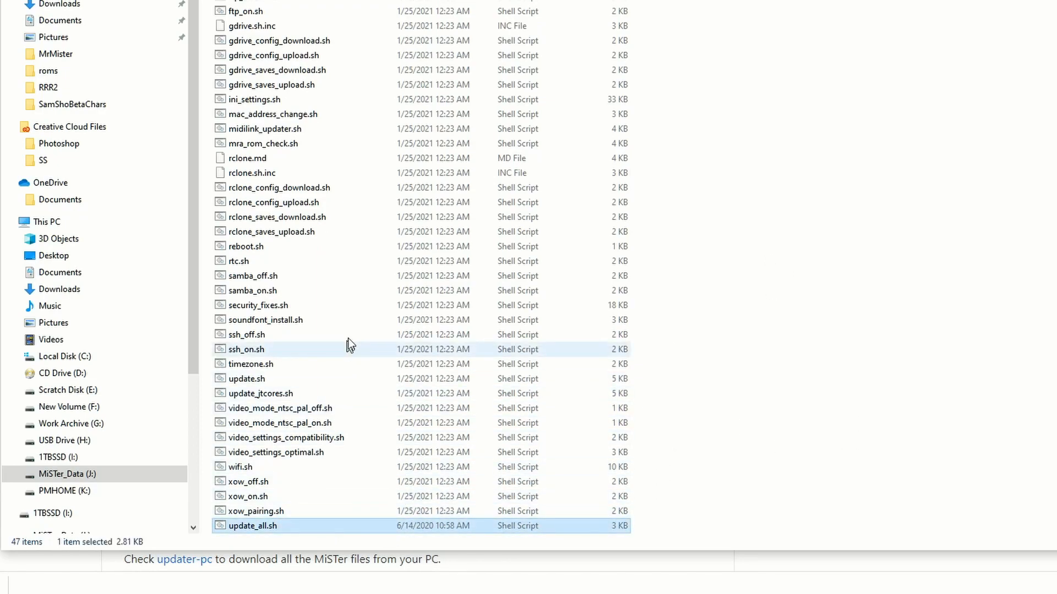
{"action": "mouse_move", "coordinate": [323, 408]}
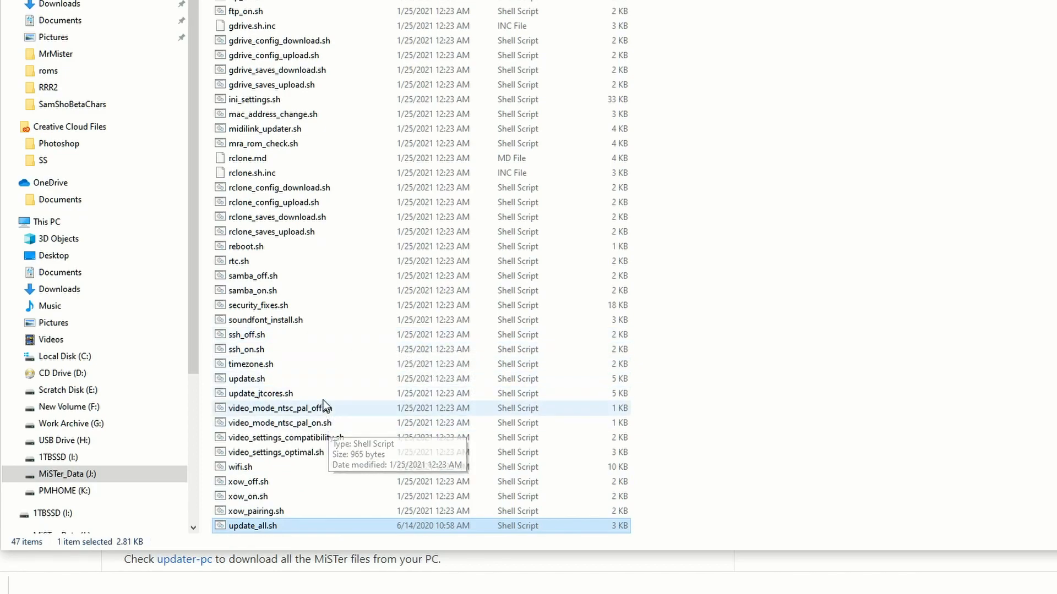
{"action": "mouse_move", "coordinate": [312, 399]}
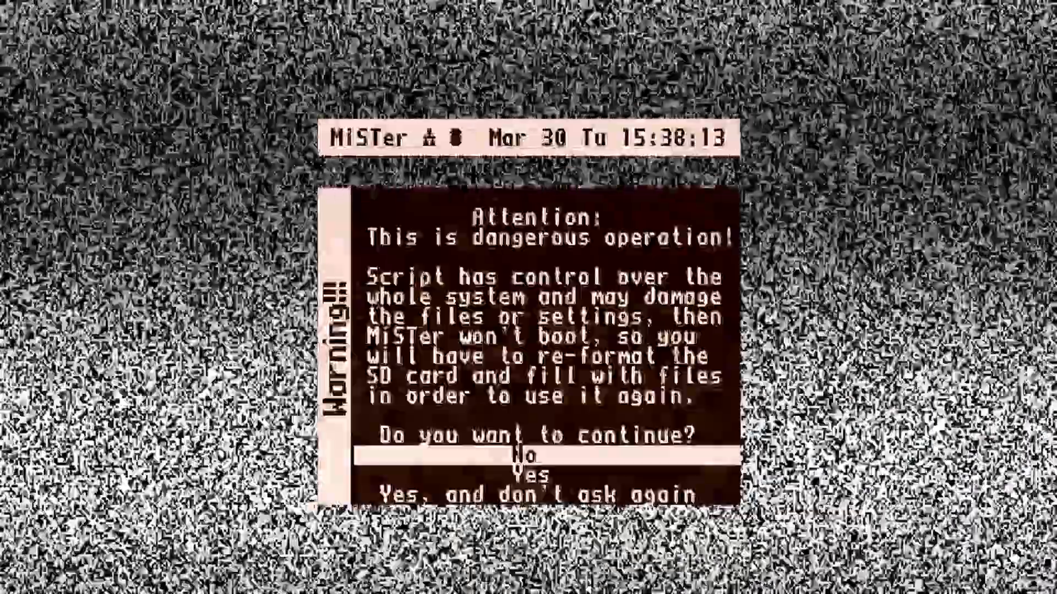
Accept the script warning and scroll the Scripts list down to update_all.
{"action": "key", "text": "Down"}
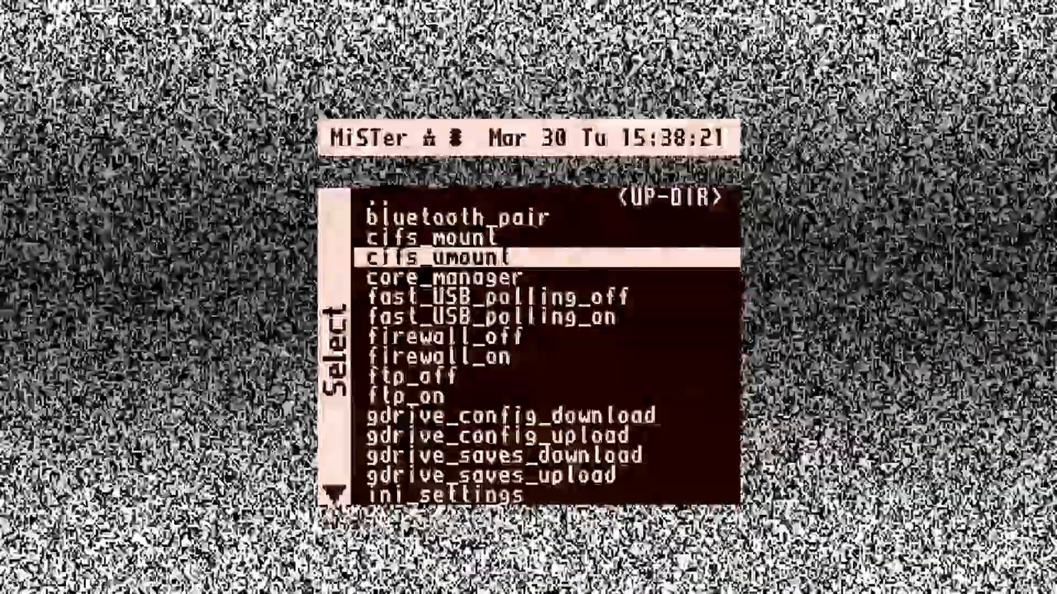
{"action": "scroll", "scroll_direction": "down", "scroll_amount": 3}
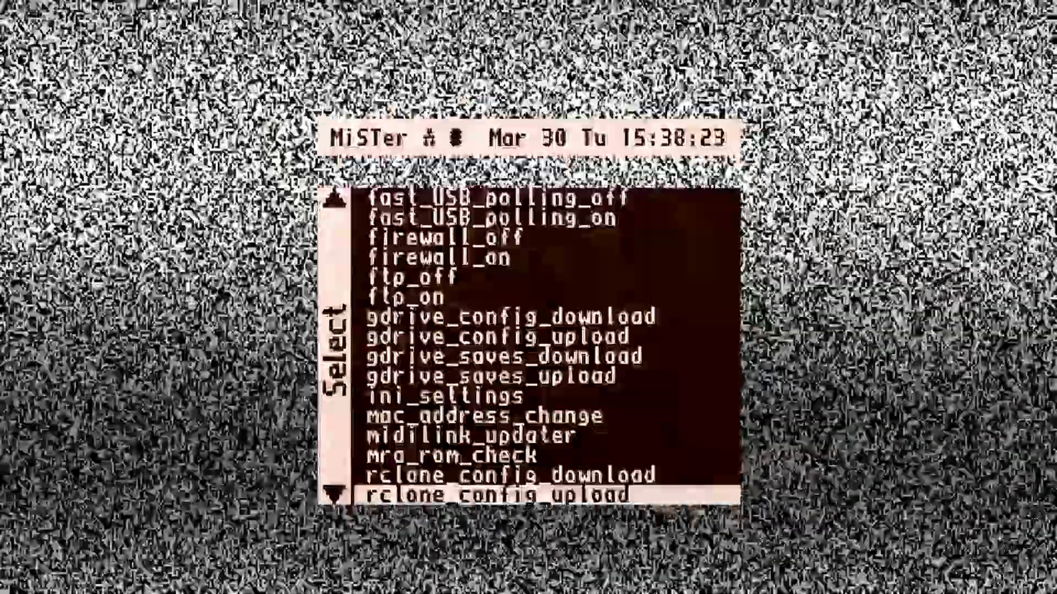
{"action": "scroll", "scroll_direction": "down", "scroll_amount": 3}
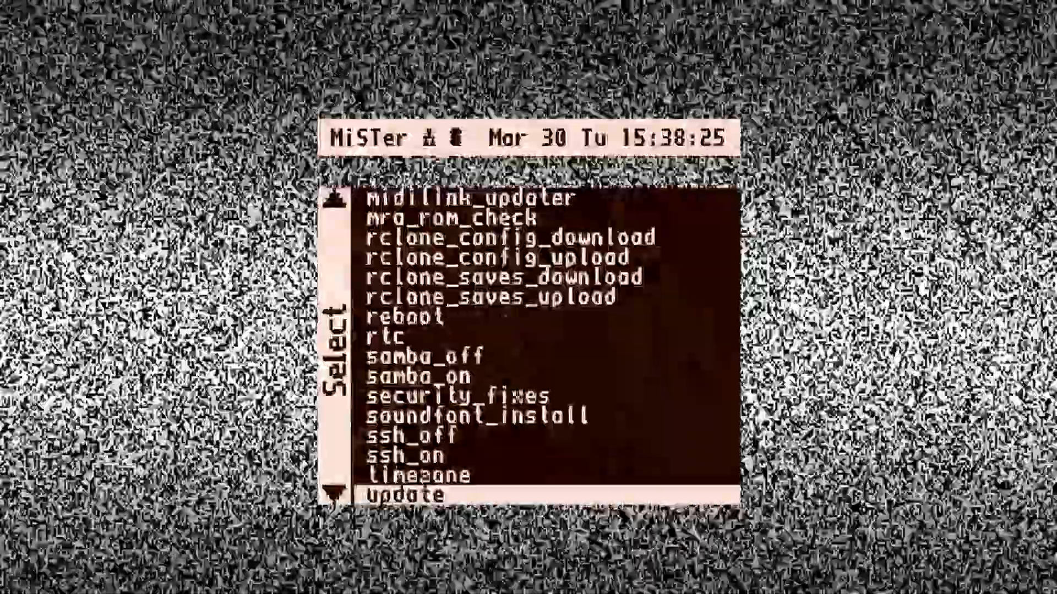
{"action": "scroll", "scroll_direction": "down", "scroll_amount": 3}
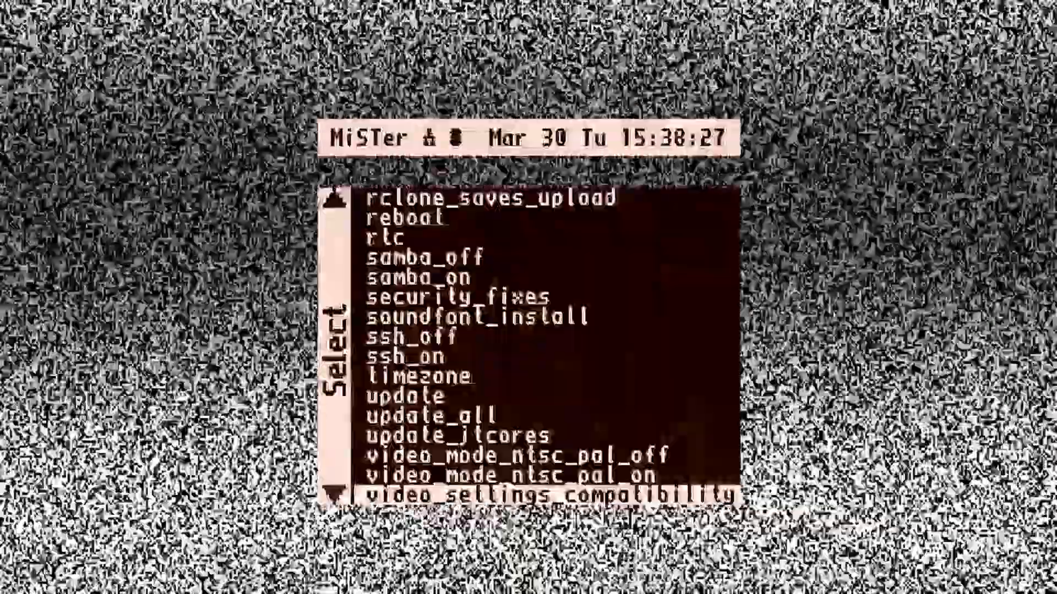
{"action": "scroll", "scroll_direction": "down", "scroll_amount": 3}
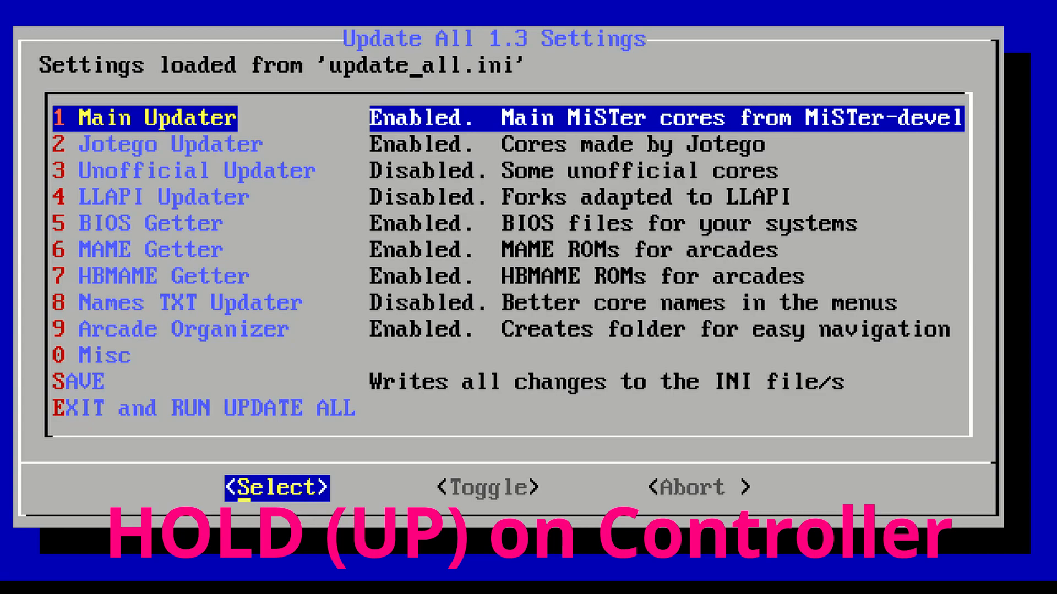
Move past Jotego Updater and open the 3 Unofficial Updater settings.
{"action": "key", "text": "down"}
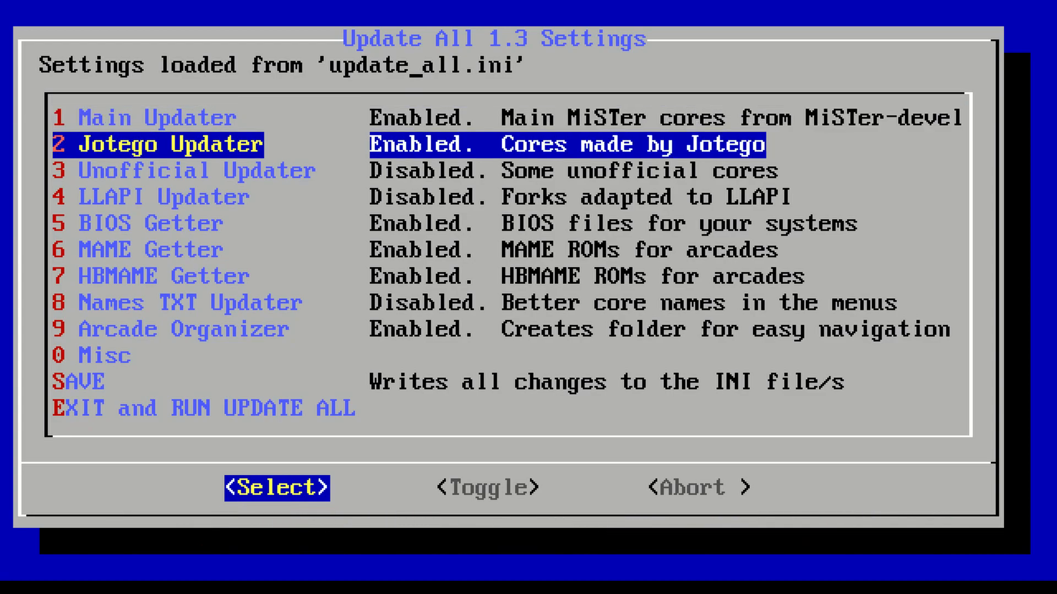
{"action": "key", "text": "Down"}
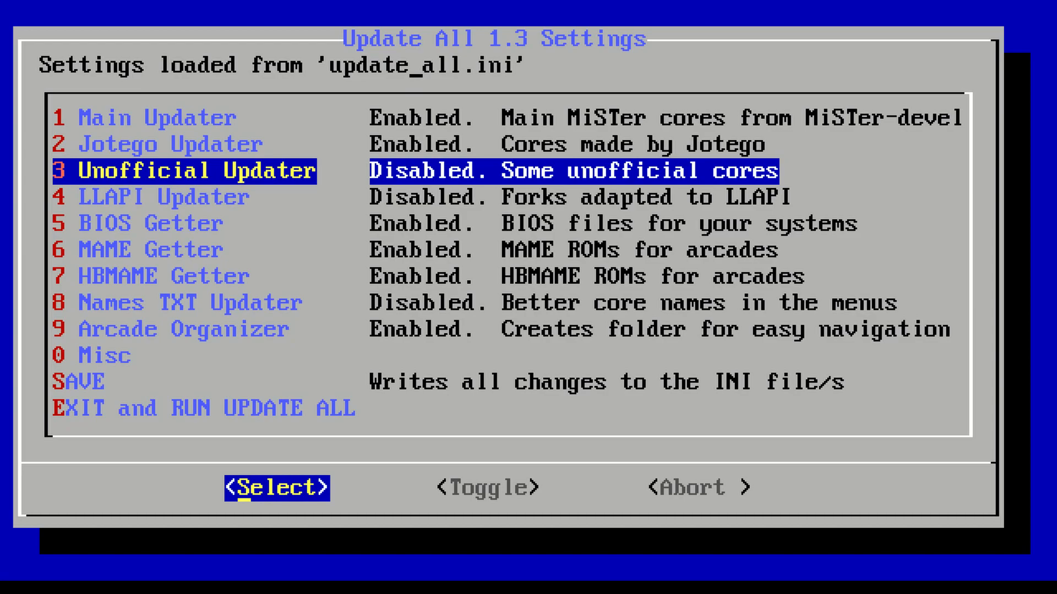
{"action": "left_click", "coordinate": [276, 487]}
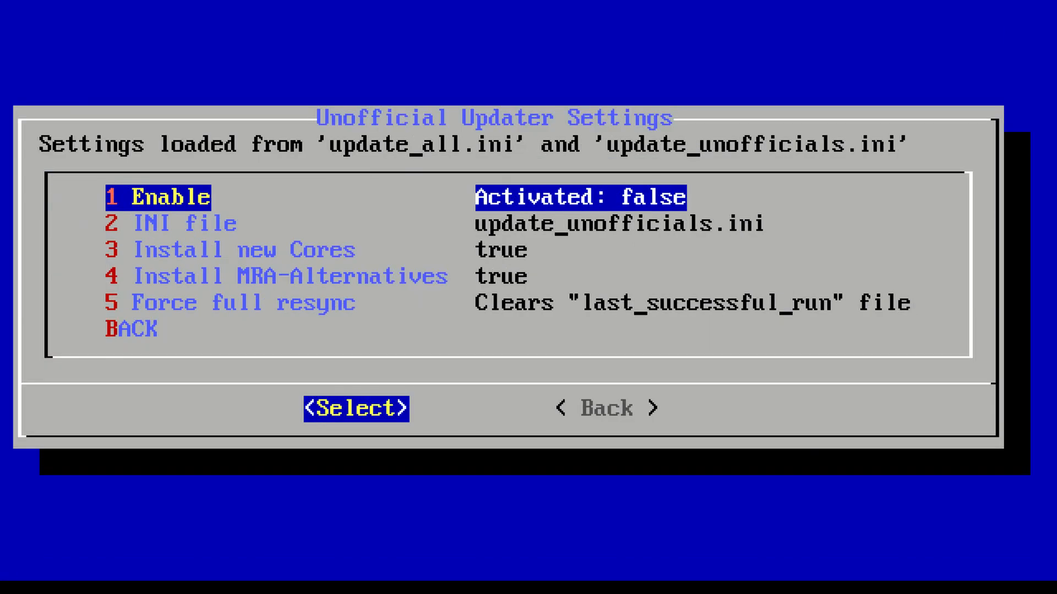
Set the Unofficial Updater to Activated: true, then return to the Update All settings.
{"action": "key", "text": "Down"}
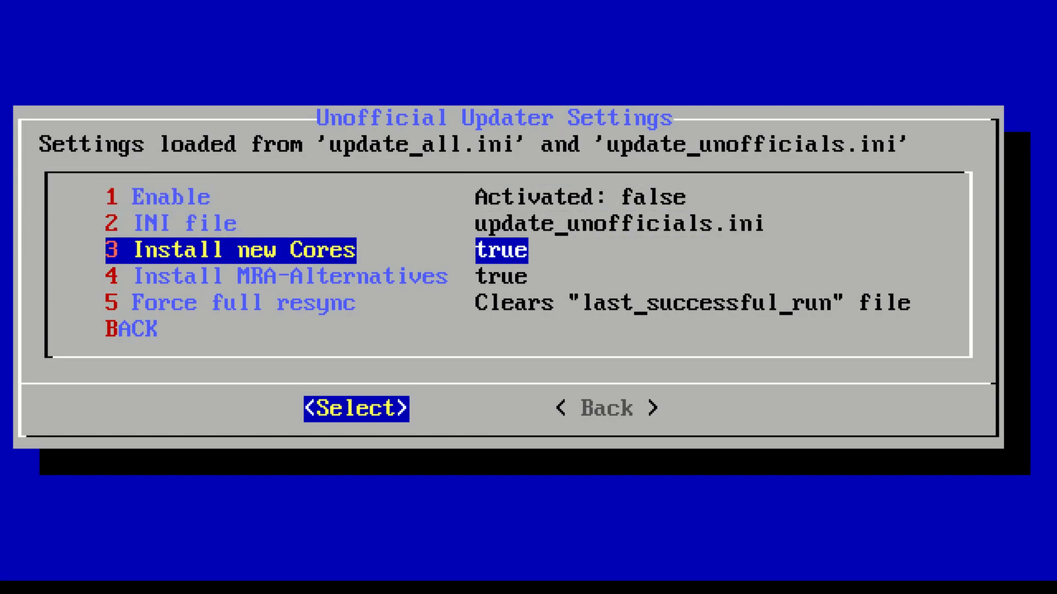
{"action": "key", "text": "Down"}
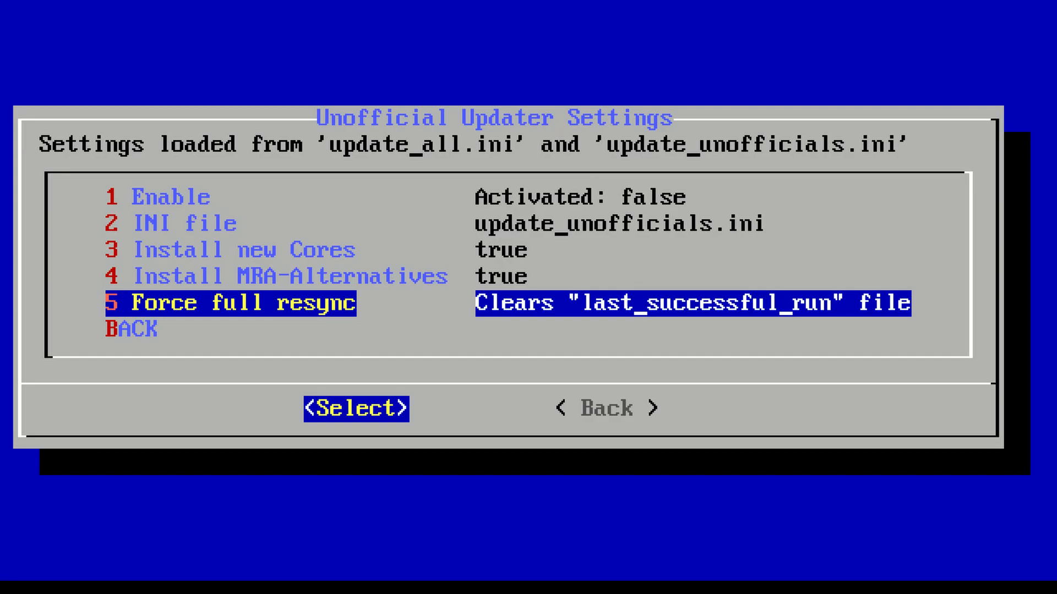
{"action": "key", "text": "up"}
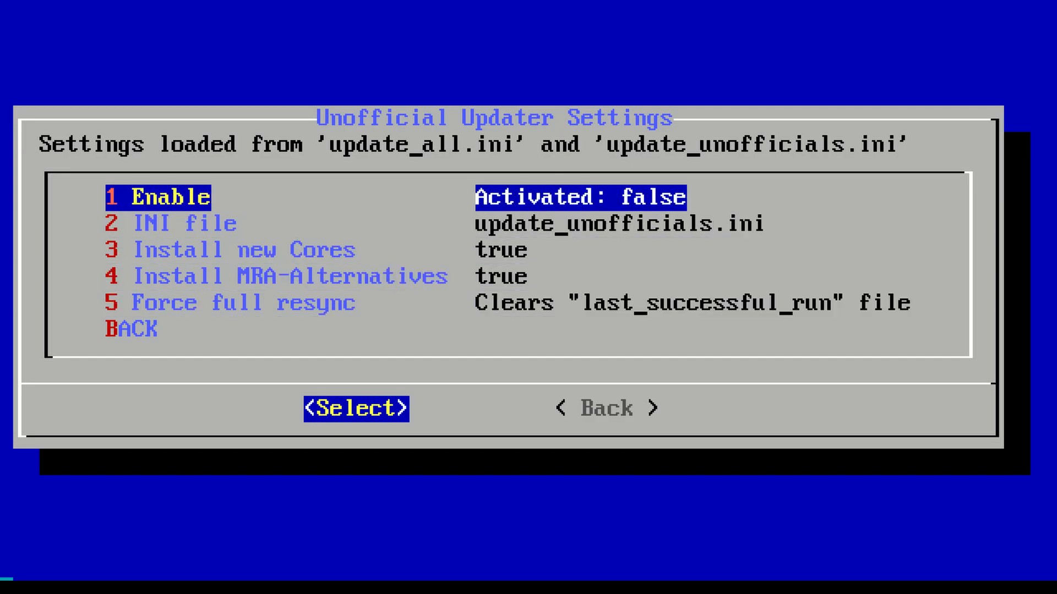
{"action": "left_click", "coordinate": [356, 408]}
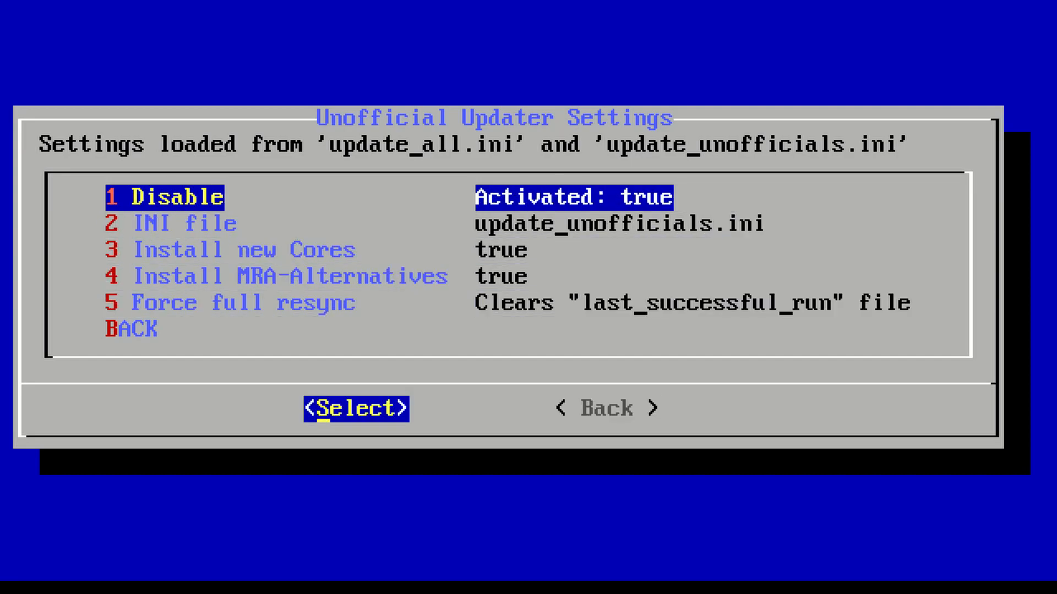
{"action": "left_click", "coordinate": [355, 409]}
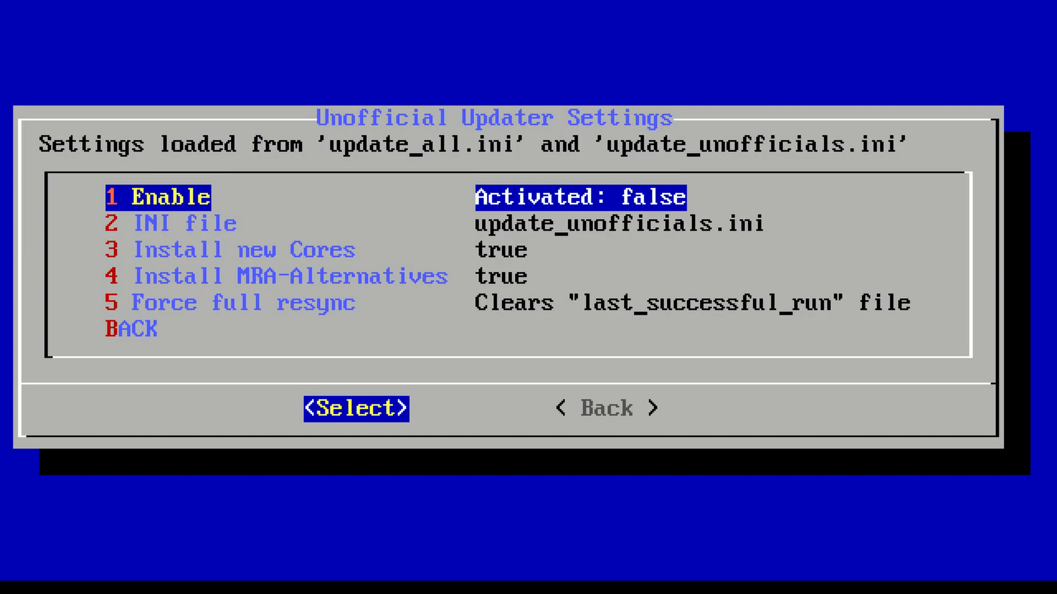
{"action": "left_click", "coordinate": [355, 408]}
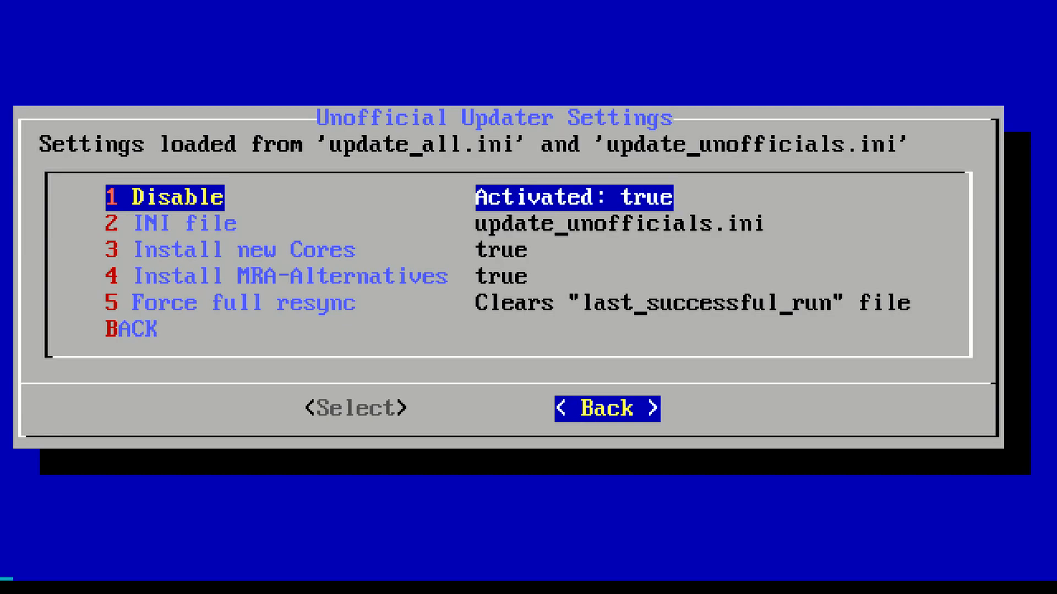
{"action": "left_click", "coordinate": [604, 408]}
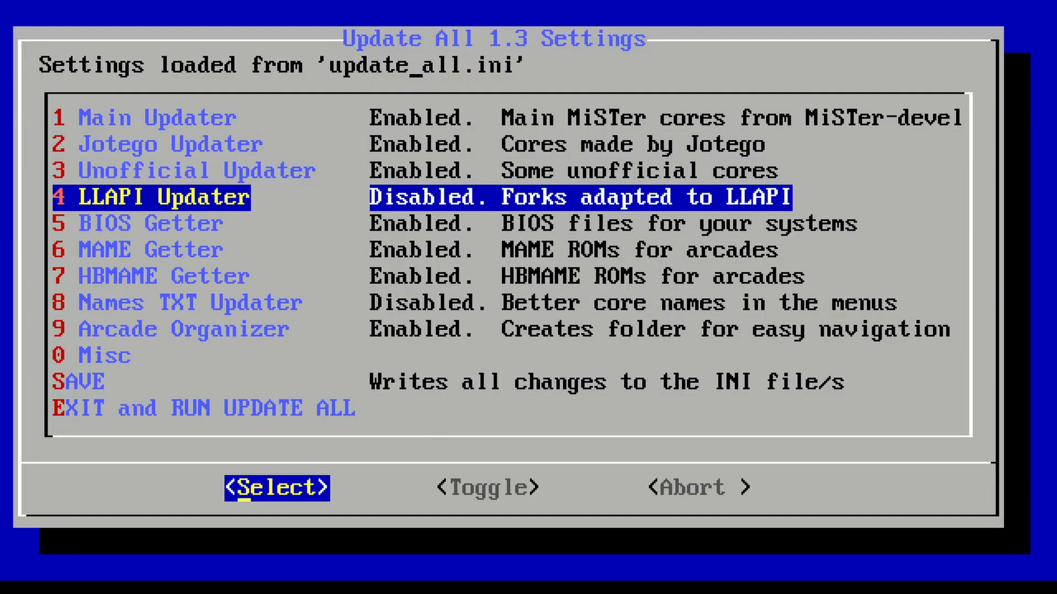
Step past BIOS Getter, MAME Getter, HBMAME Getter, Misc and SAVE to EXIT and RUN UPDATE ALL.
{"action": "key", "text": "Down"}
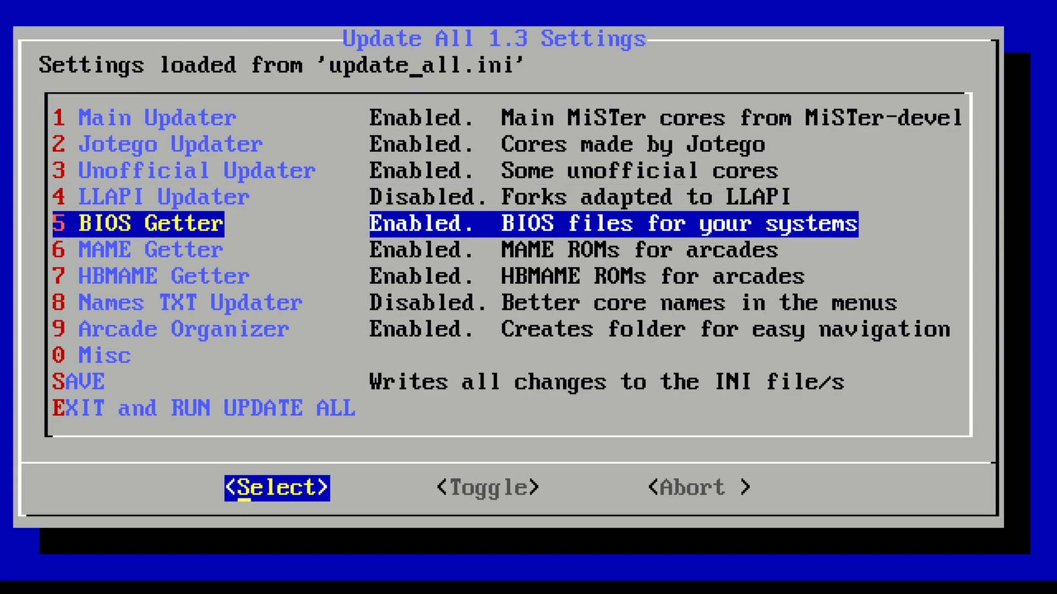
{"action": "key", "text": "Down"}
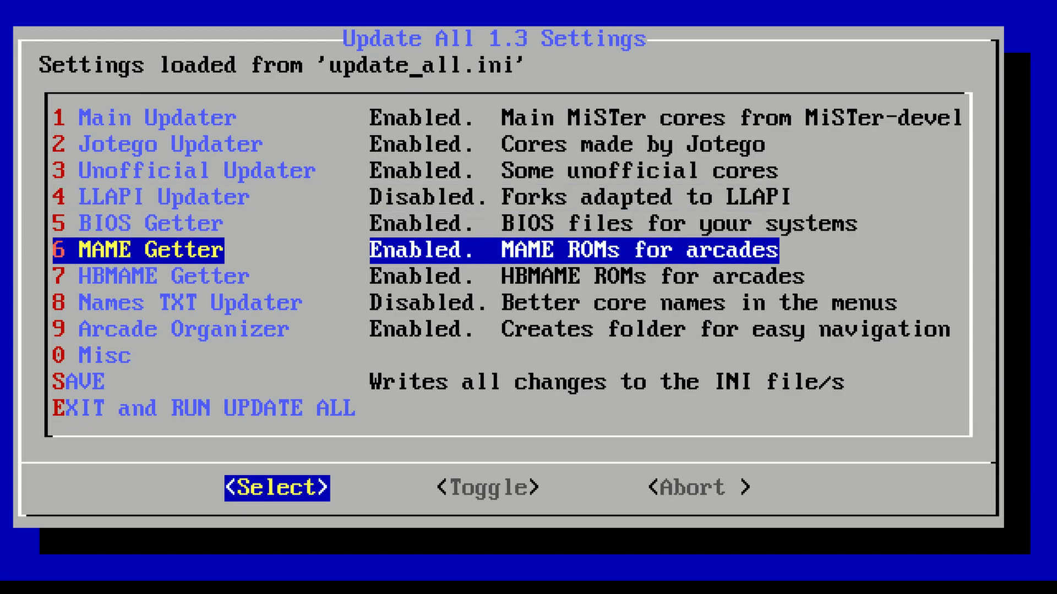
{"action": "key", "text": "Down"}
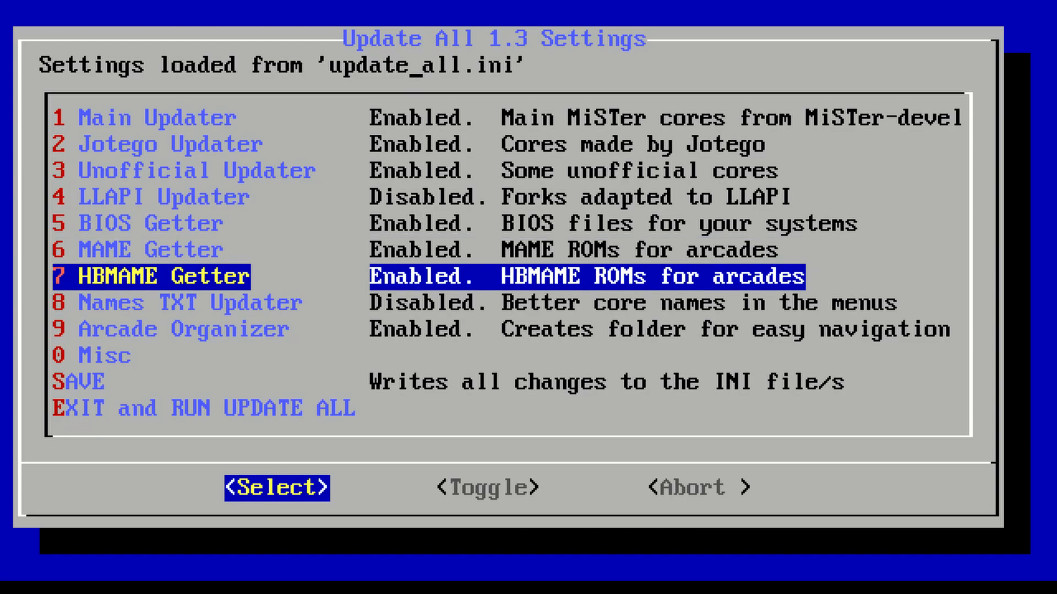
{"action": "key", "text": "Down"}
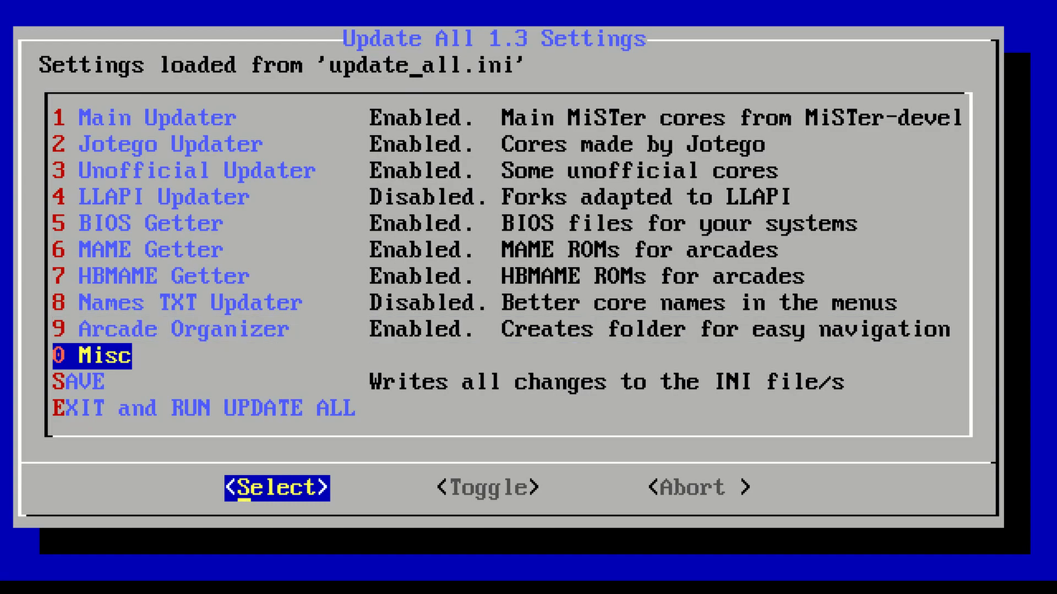
{"action": "key", "text": "Down"}
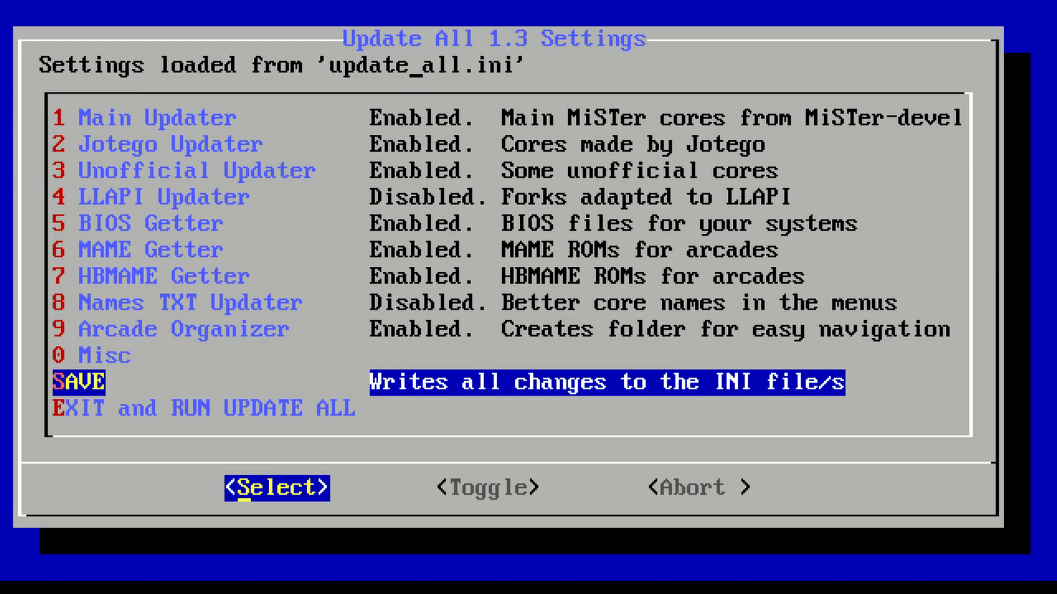
{"action": "key", "text": "Down"}
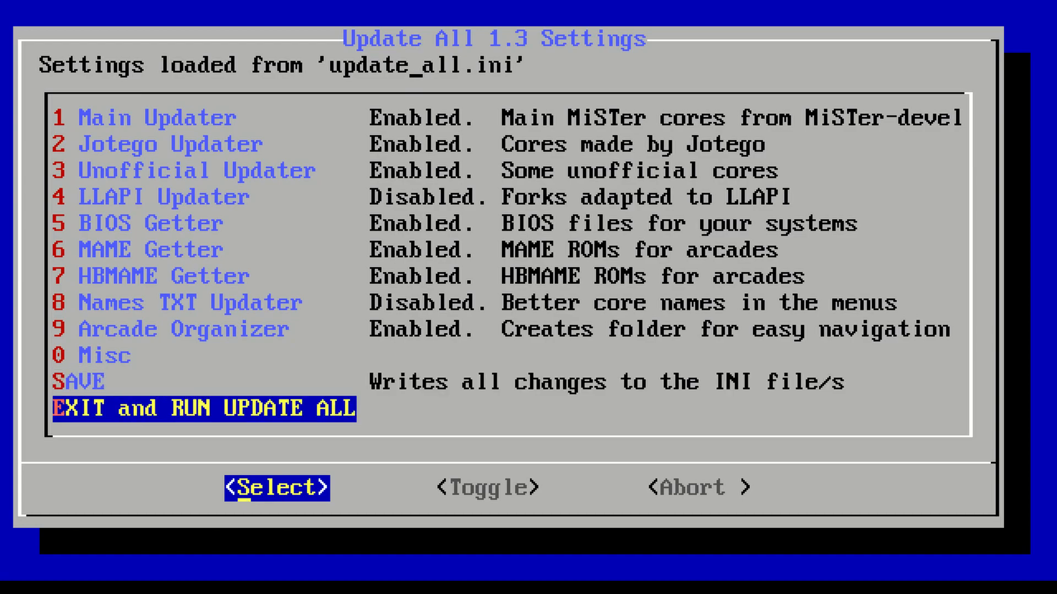
{"action": "key", "text": "up"}
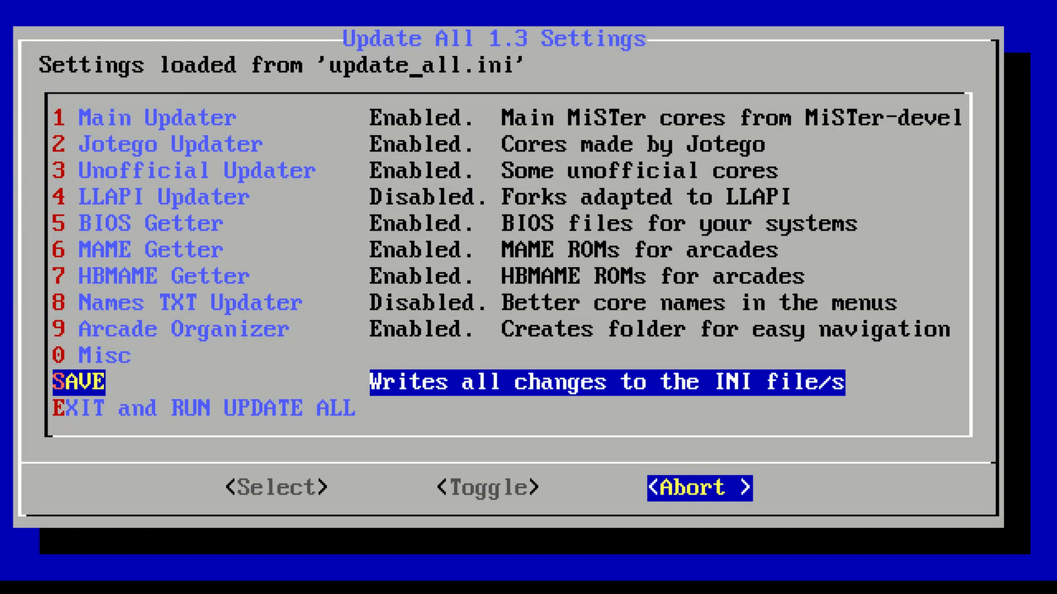
{"action": "key", "text": "Down"}
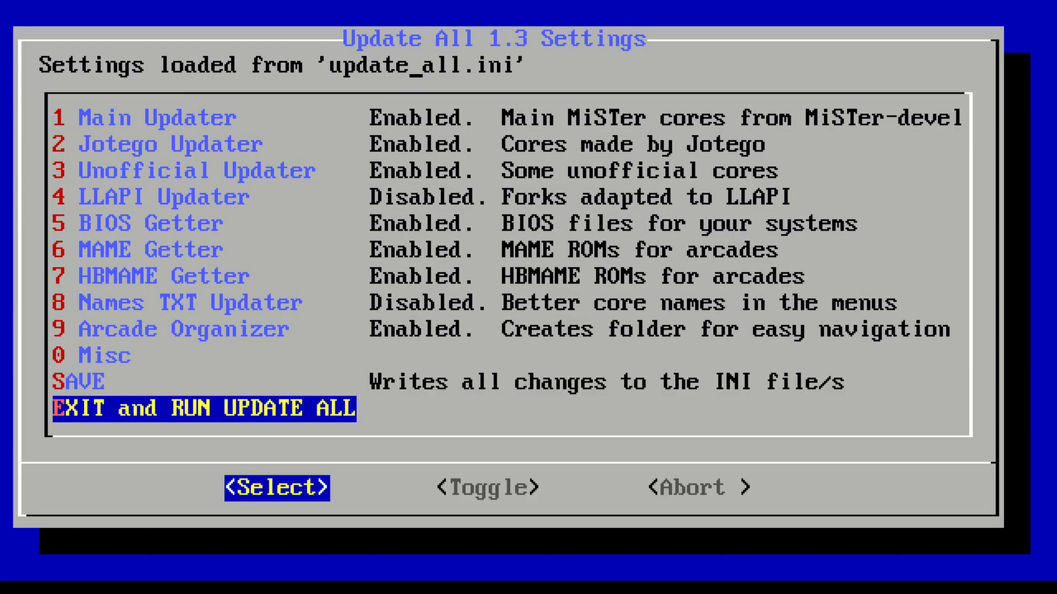
{"action": "key", "text": "Up"}
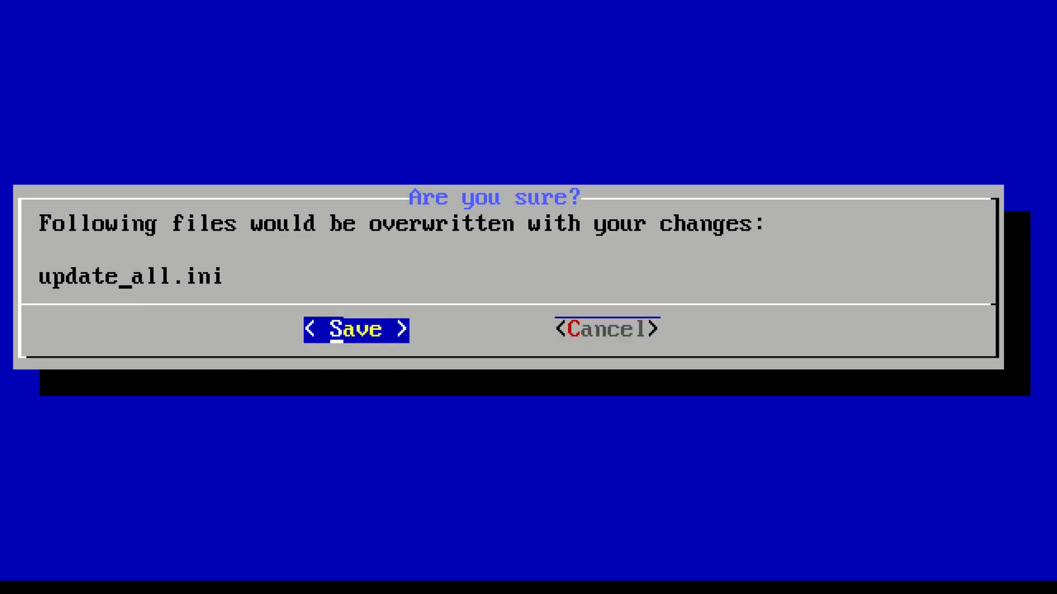
Confirm Save to overwrite update_all.ini with the changed settings.
{"action": "left_click", "coordinate": [355, 330]}
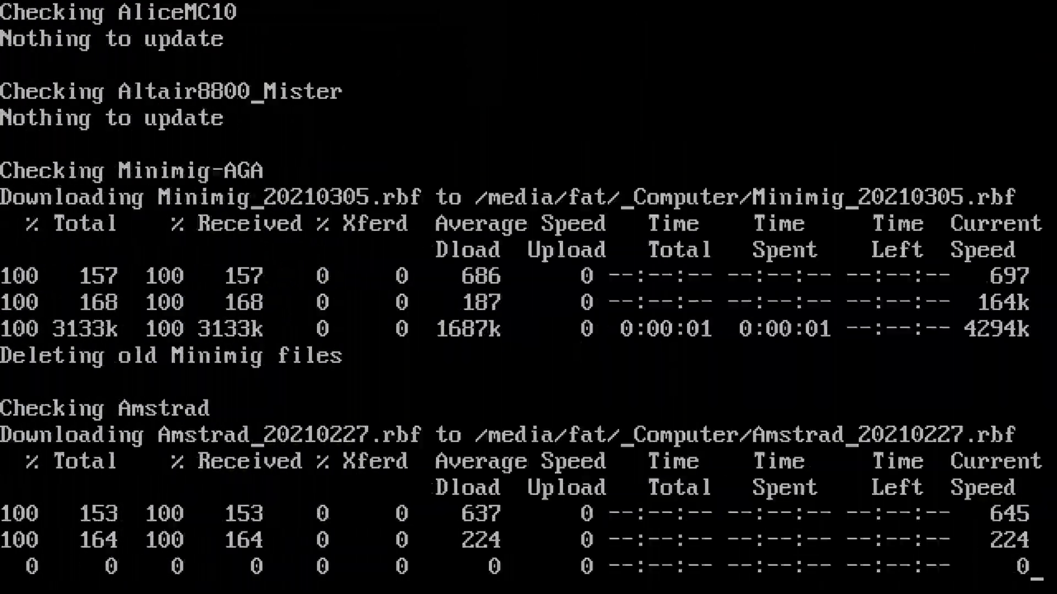
Follow the log as cores download, reaching Donkey Kong Junior, Section Z and Vulgus.
{"action": "scroll", "scroll_direction": "down", "scroll_amount": 3}
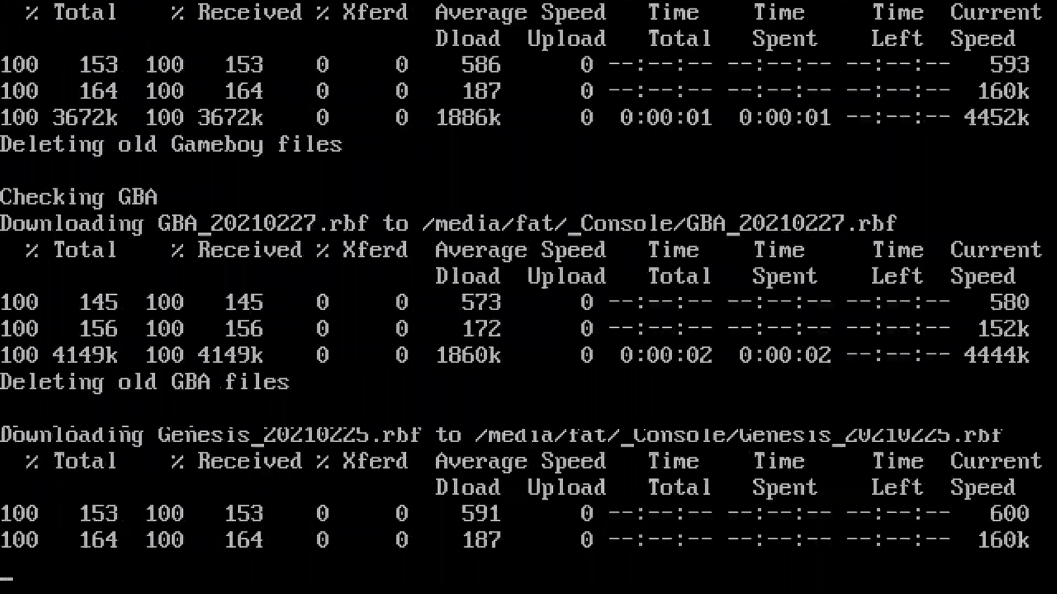
{"action": "scroll", "scroll_direction": "down", "scroll_amount": 3}
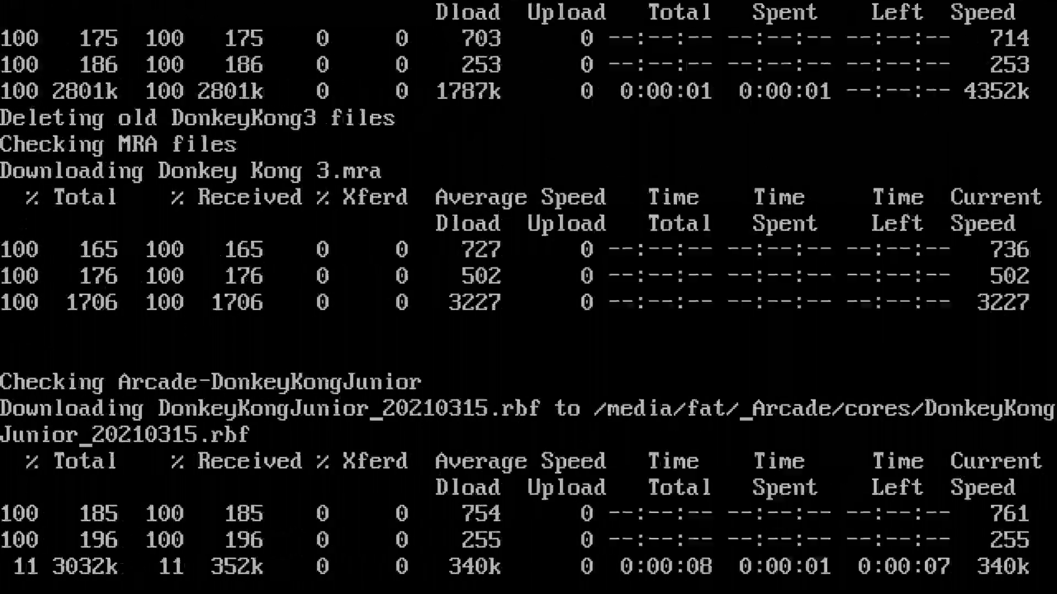
{"action": "scroll", "scroll_direction": "down", "scroll_amount": 3}
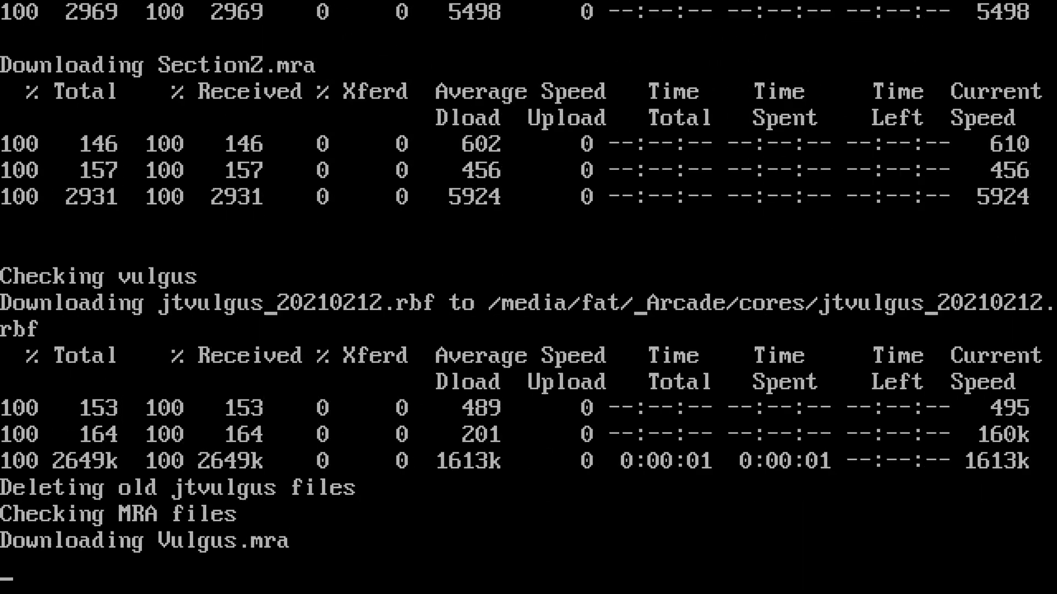
Follow the log as MAME ROM zips download for each arcade MRA through Wizard of Wor.
{"action": "scroll", "scroll_direction": "down", "scroll_amount": 3}
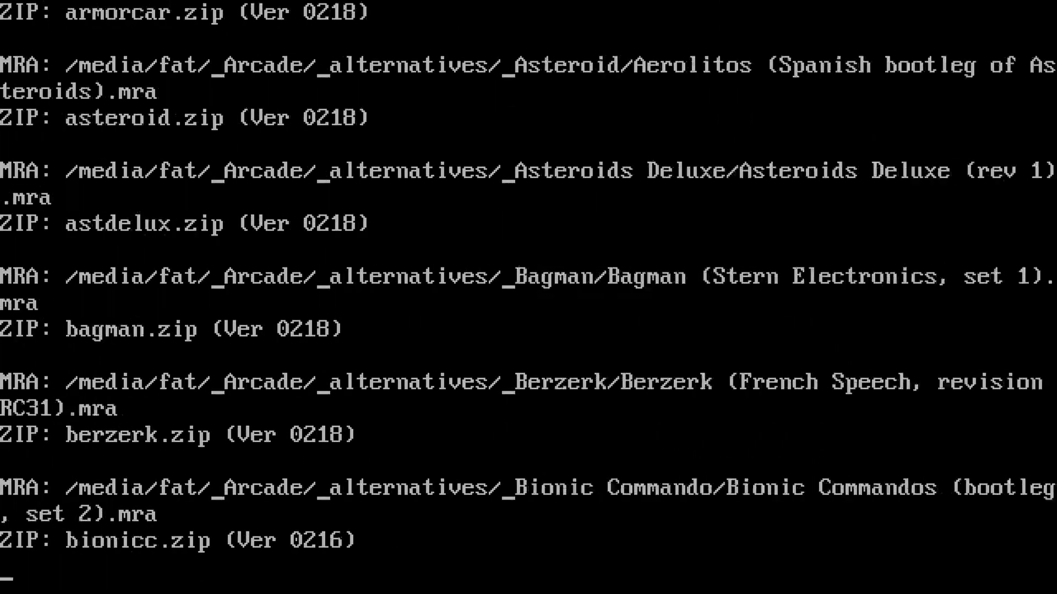
{"action": "scroll", "scroll_direction": "down", "scroll_amount": 3}
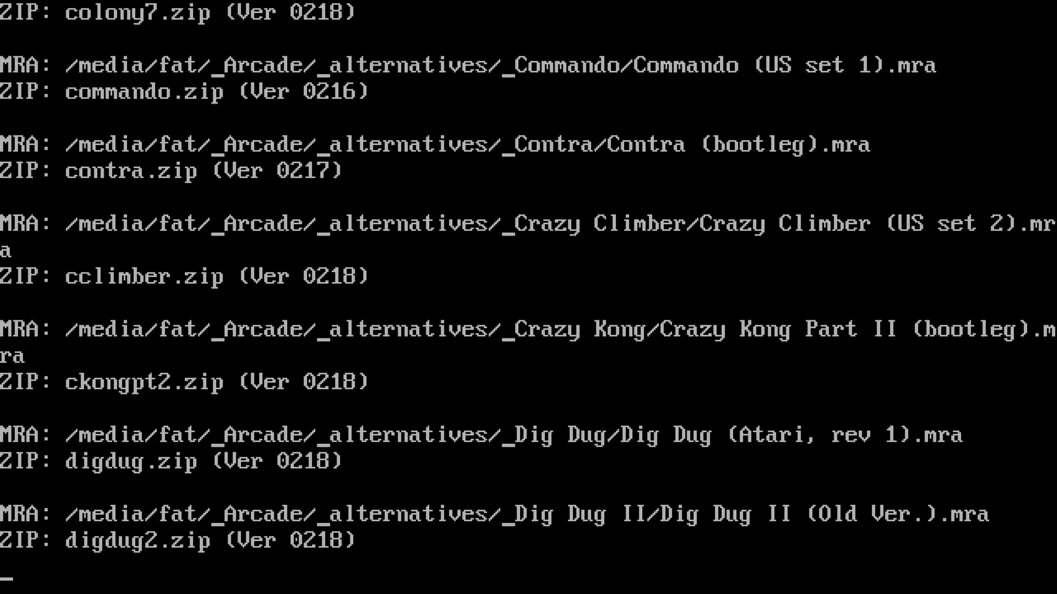
{"action": "scroll", "scroll_direction": "down", "scroll_amount": 3}
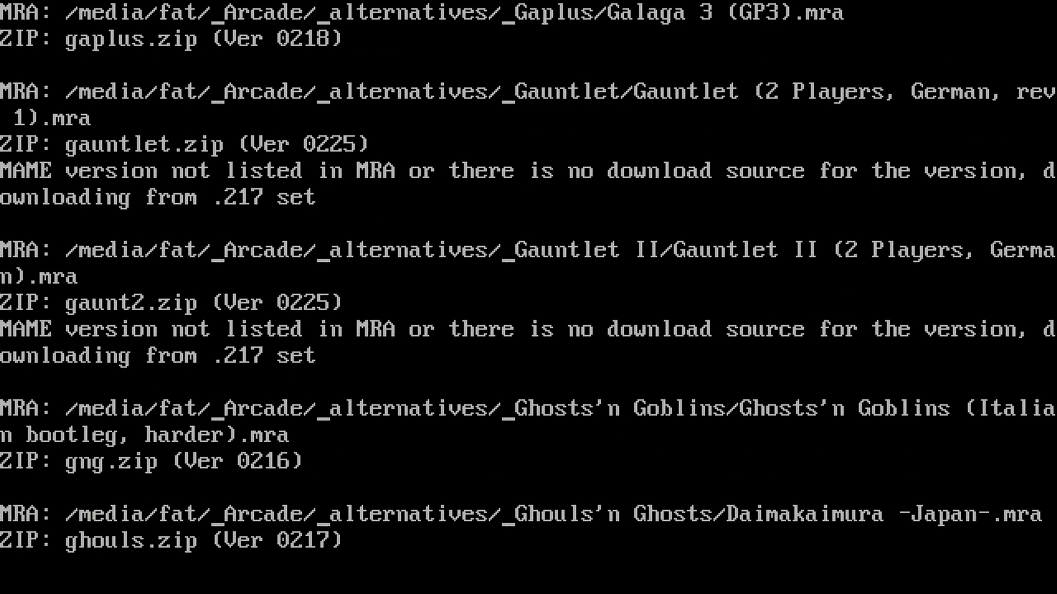
{"action": "scroll", "scroll_direction": "down", "scroll_amount": 3}
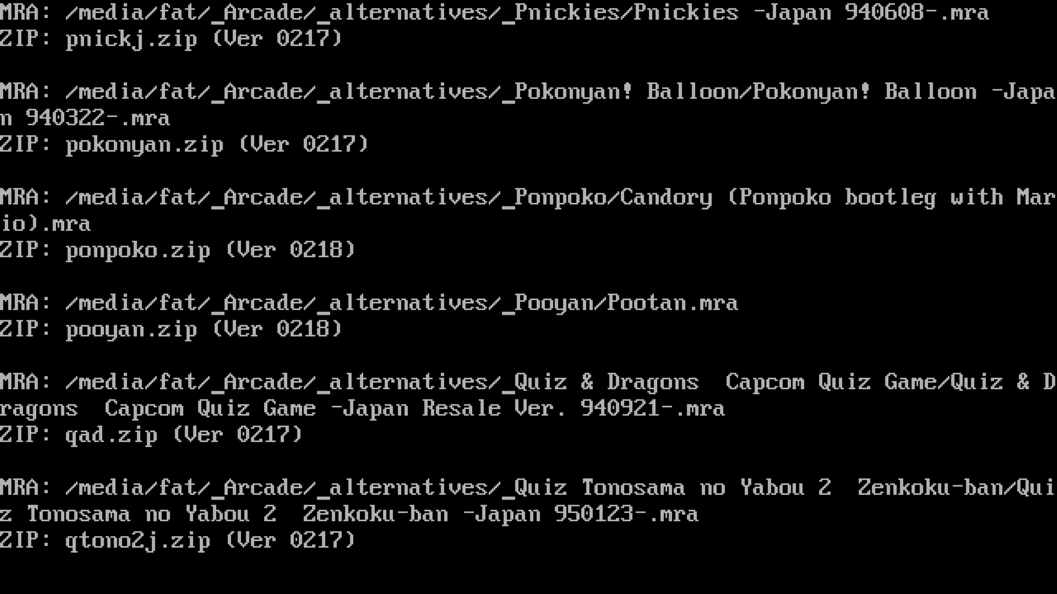
{"action": "scroll", "scroll_direction": "down", "scroll_amount": 3}
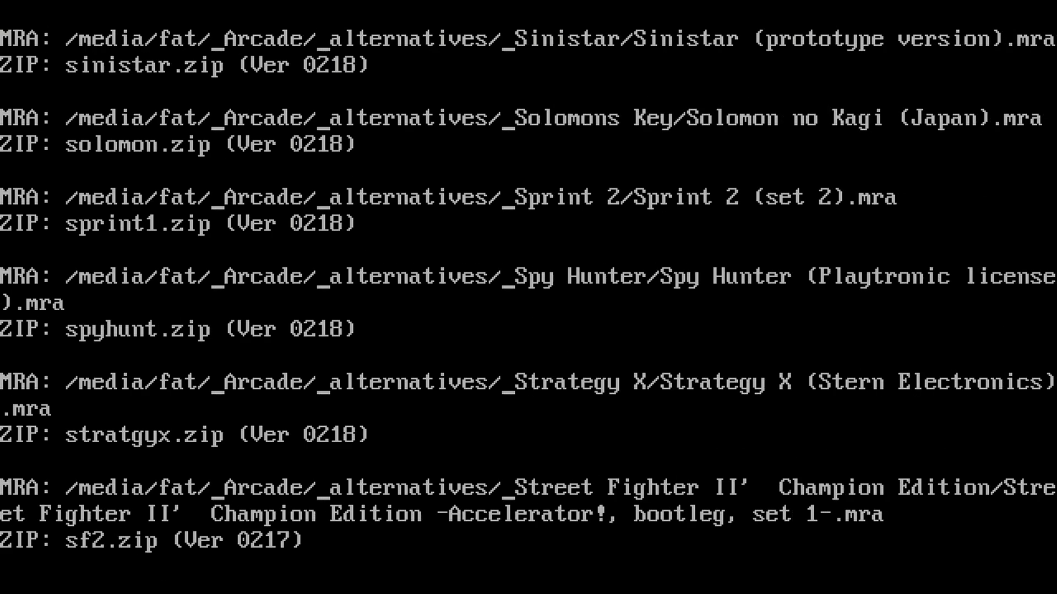
{"action": "scroll", "scroll_direction": "down", "scroll_amount": 3}
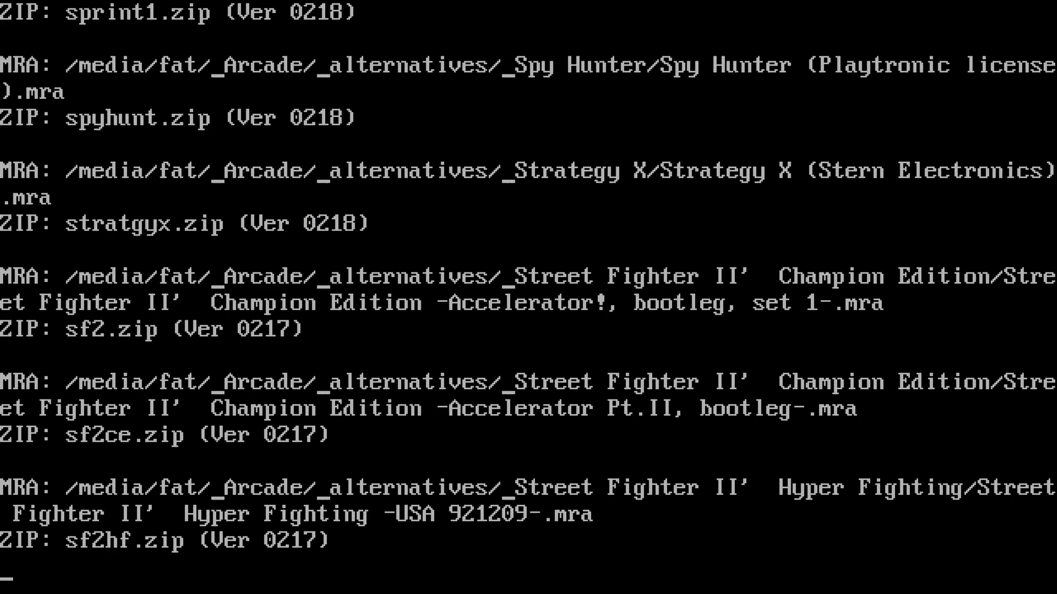
{"action": "scroll", "scroll_direction": "down", "scroll_amount": 3}
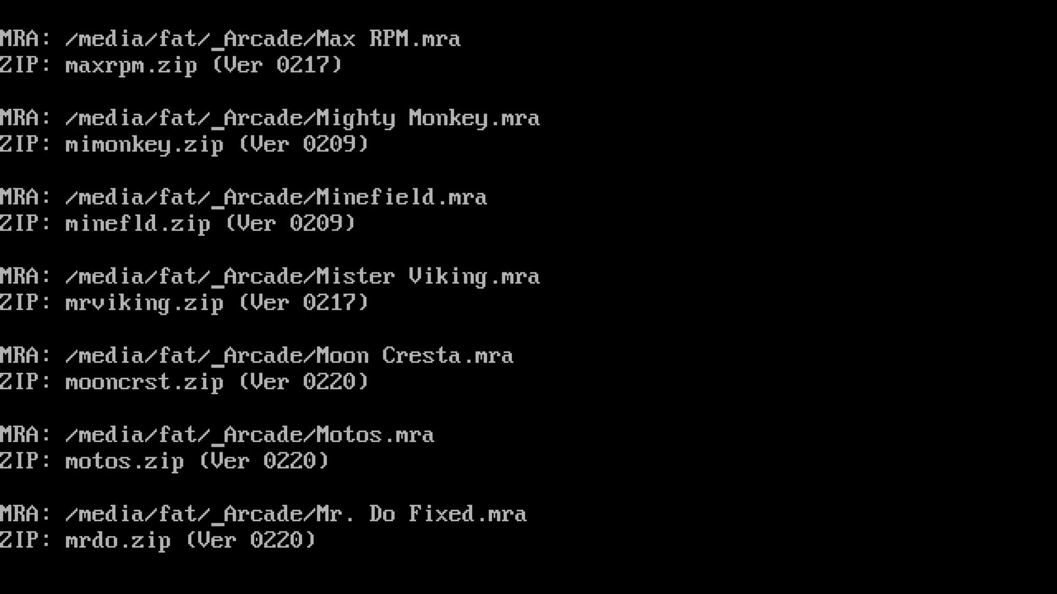
{"action": "scroll", "scroll_direction": "down", "scroll_amount": 3}
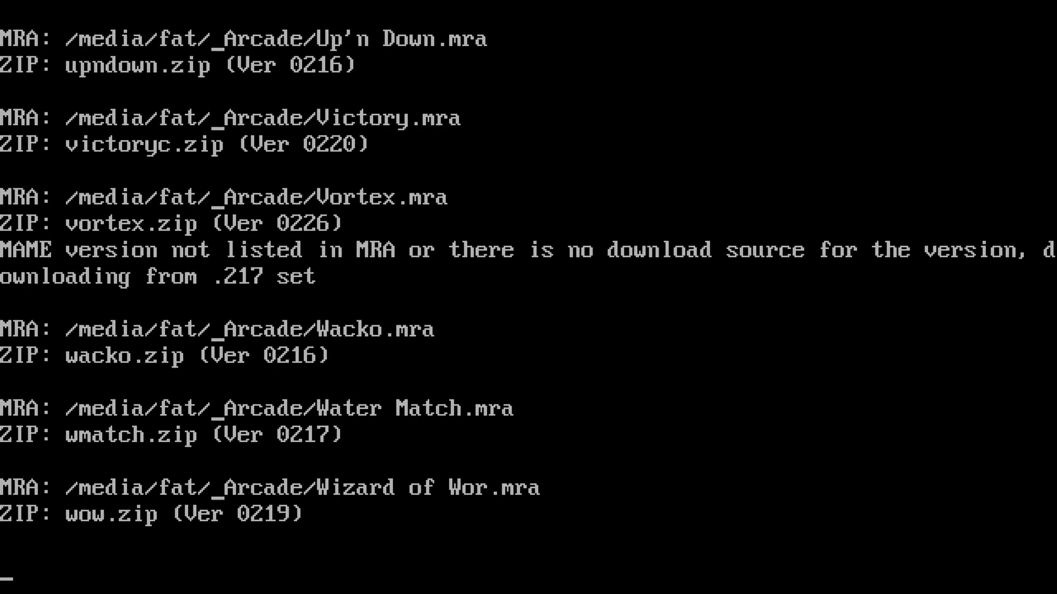
{"action": "scroll", "scroll_direction": "down", "scroll_amount": 3}
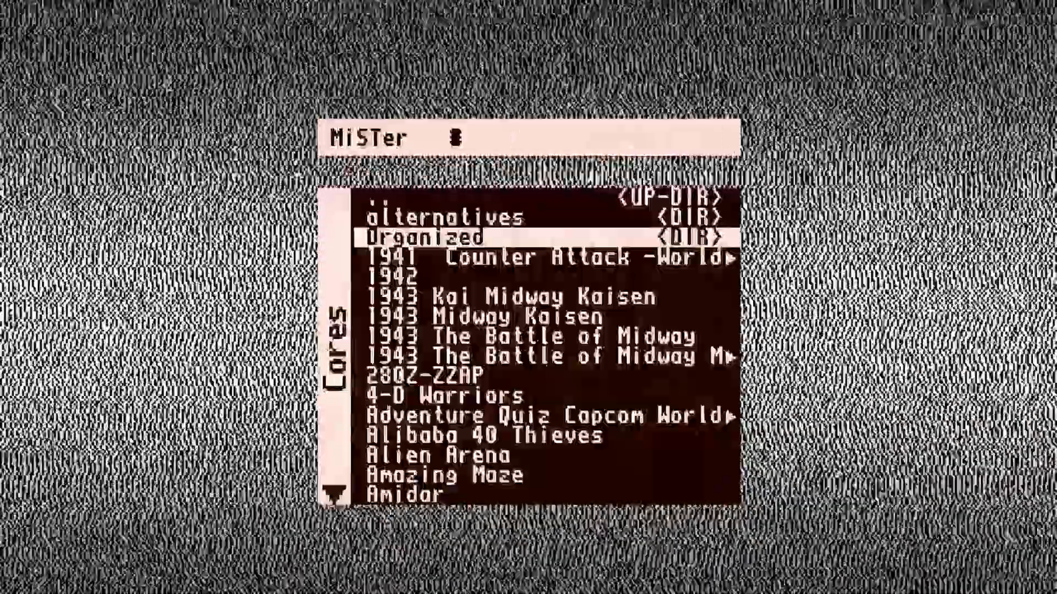
Scroll the Arcade core list from 1941 down to Defender.
{"action": "key", "text": "down"}
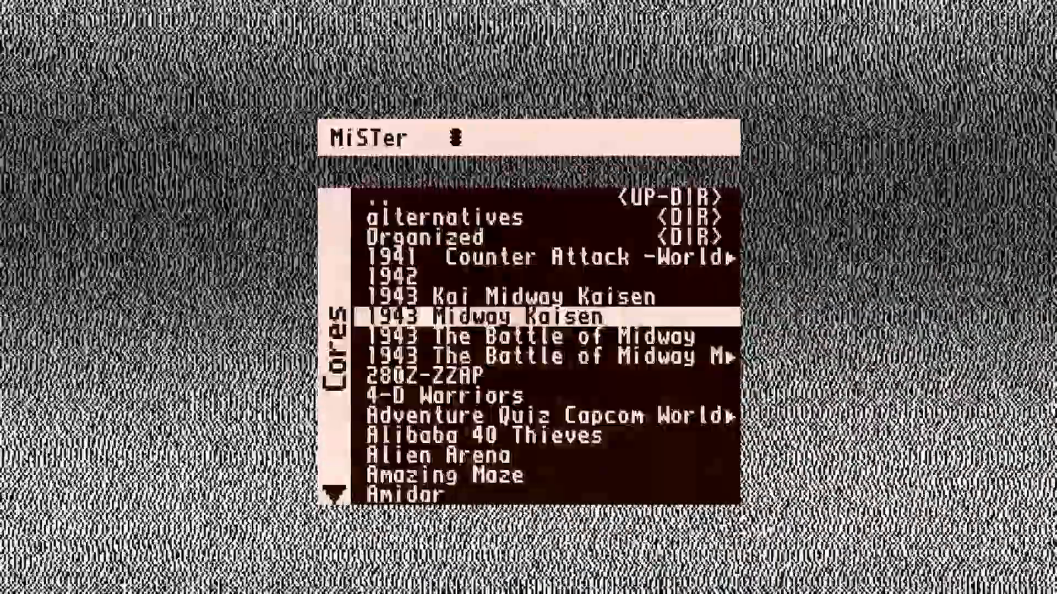
{"action": "scroll", "scroll_direction": "down", "scroll_amount": 3}
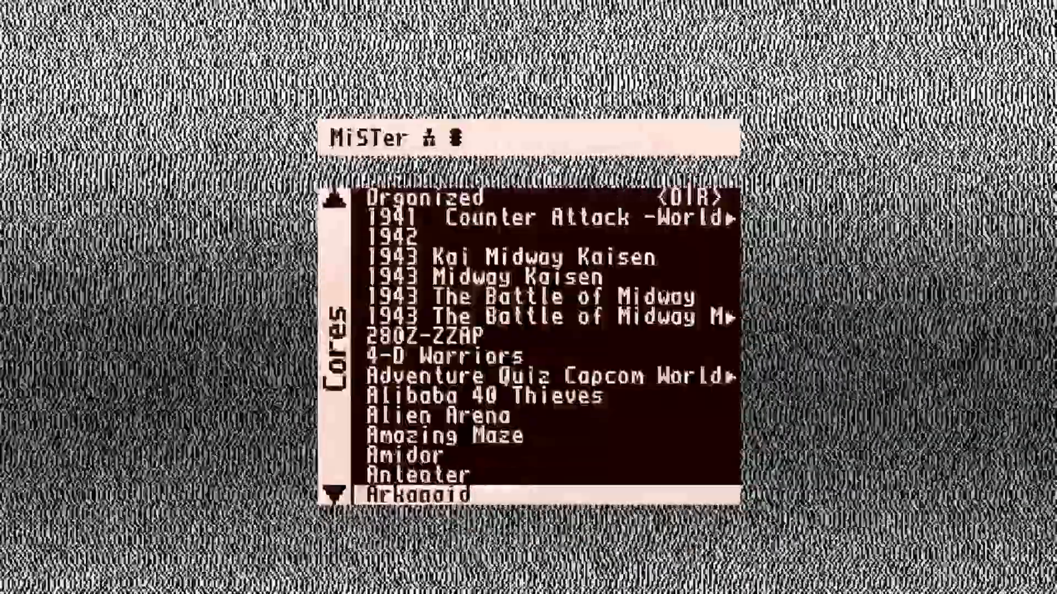
{"action": "scroll", "scroll_direction": "down", "scroll_amount": 3}
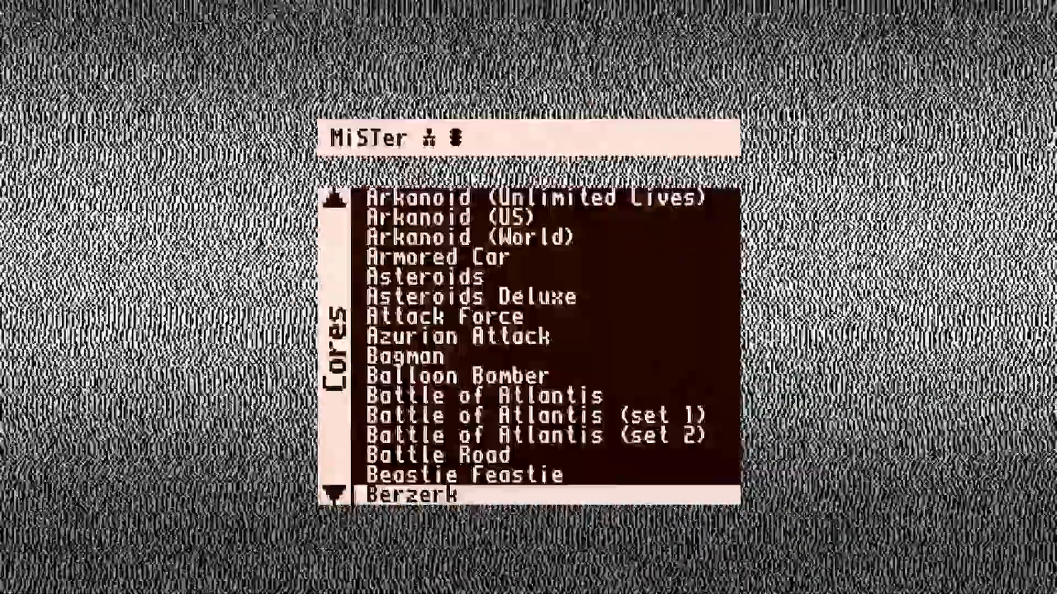
{"action": "scroll", "scroll_direction": "down", "scroll_amount": 3}
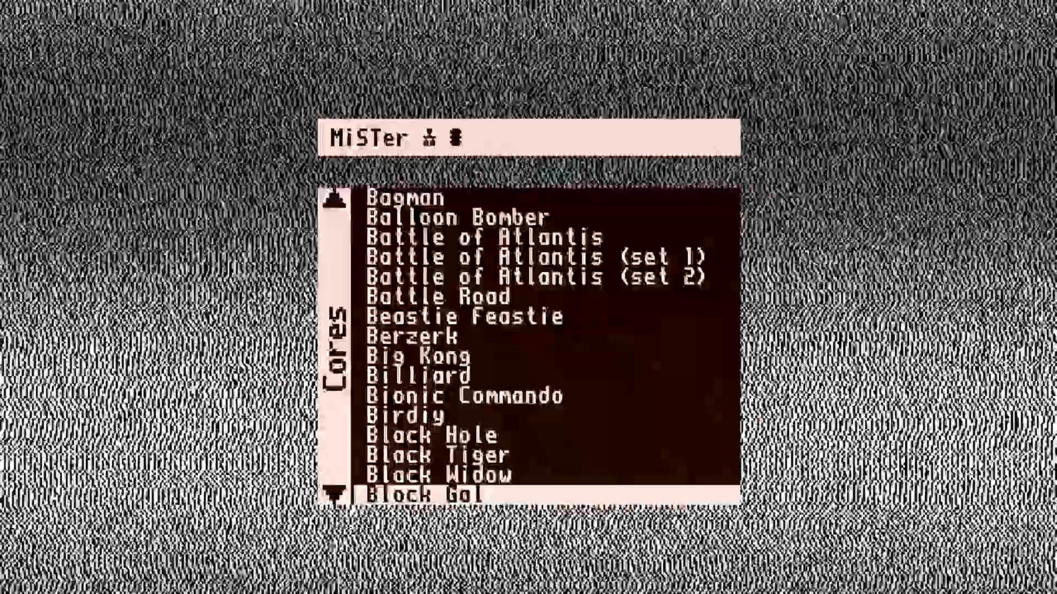
{"action": "scroll", "scroll_direction": "down", "scroll_amount": 3}
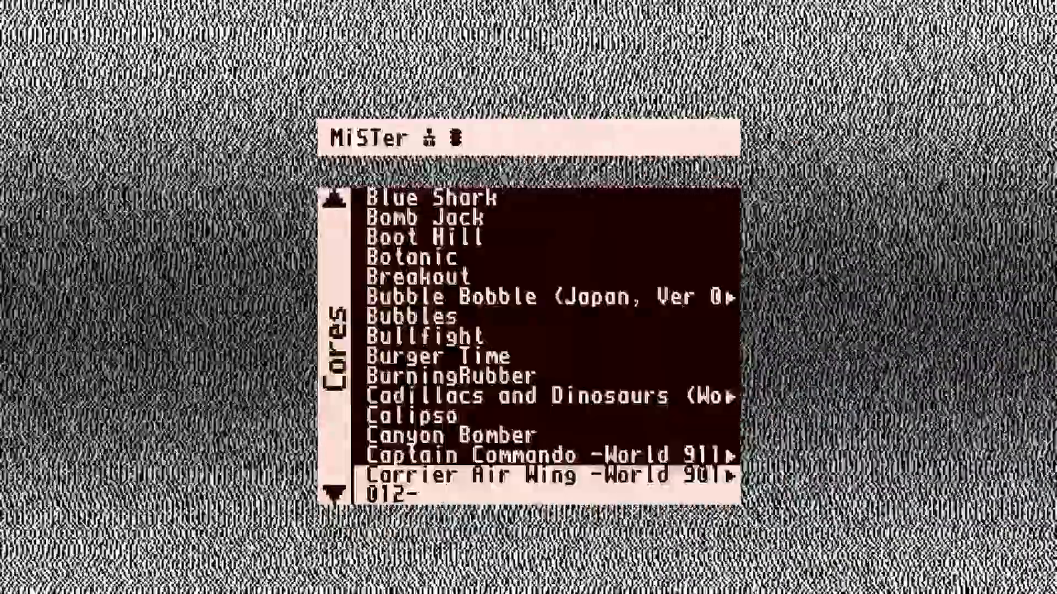
{"action": "scroll", "scroll_direction": "down", "scroll_amount": 3}
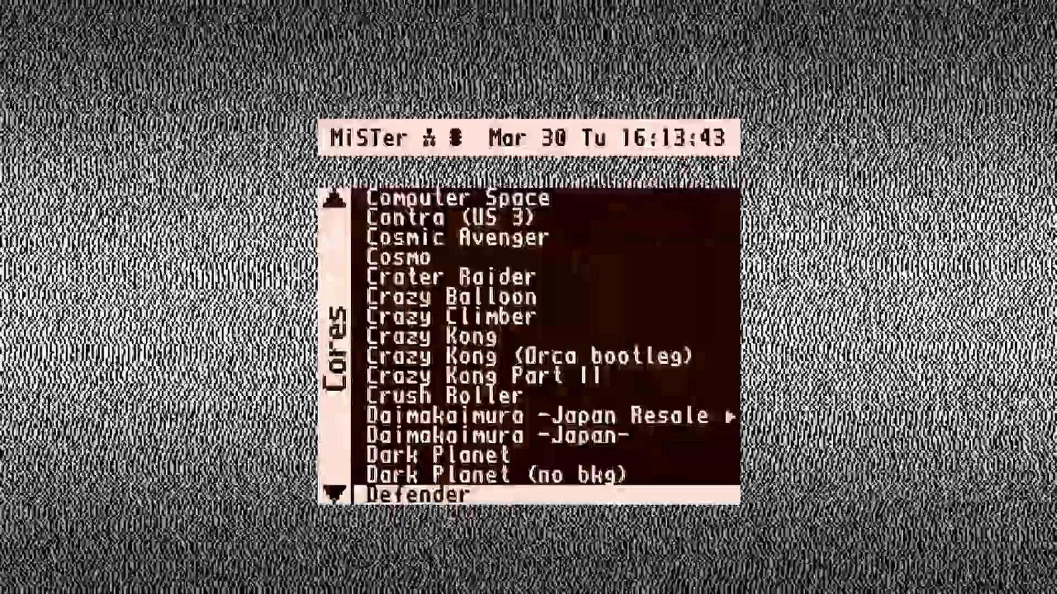
{"action": "scroll", "scroll_direction": "down", "scroll_amount": 3}
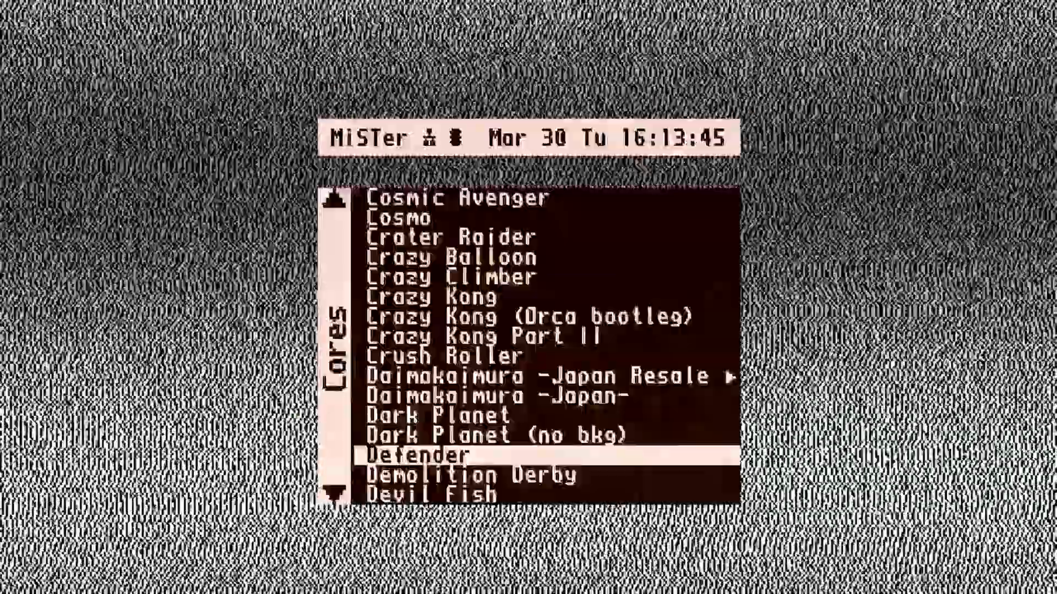
{"action": "scroll", "scroll_direction": "down", "scroll_amount": 3}
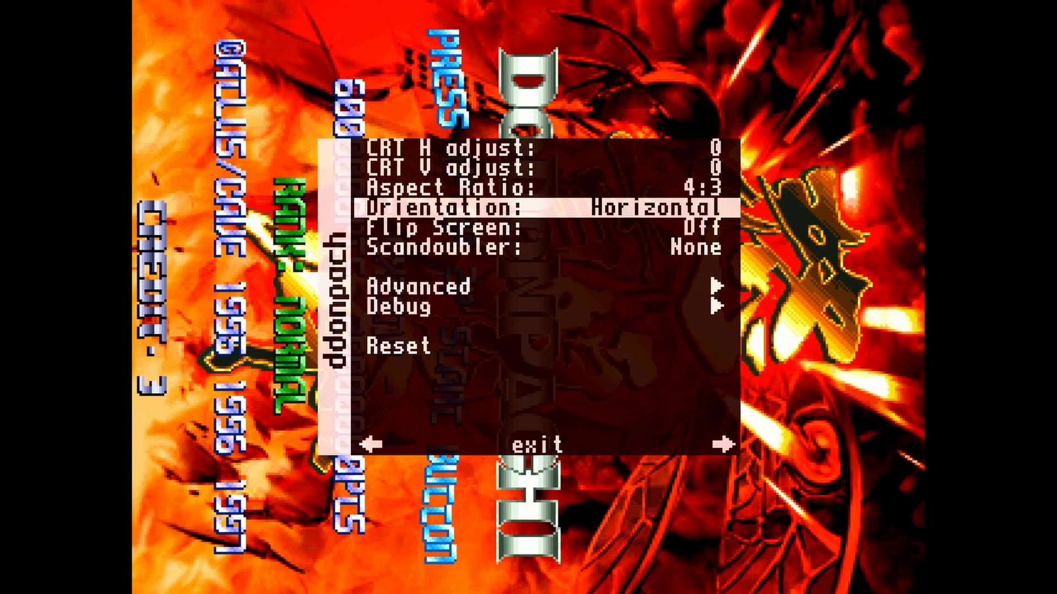
In the DoDonPachi core menu, move from Orientation down to Flip Screen.
{"action": "key", "text": "Down"}
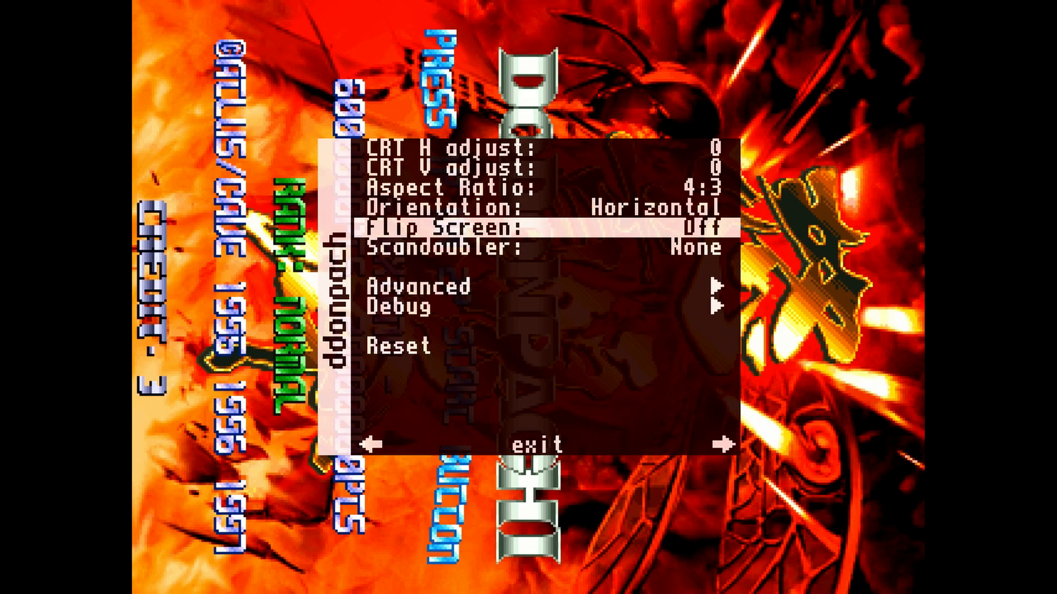
{"action": "left_click", "coordinate": [539, 206]}
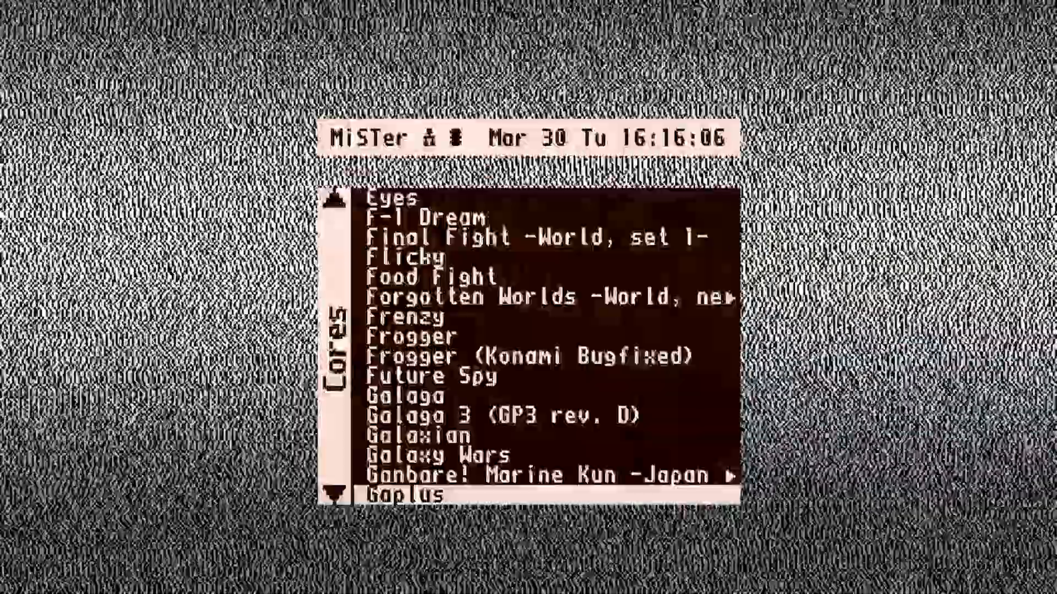
Scroll down the arcade core list past Galaga and Gauntlet toward Gorf.
{"action": "scroll", "scroll_direction": "down", "scroll_amount": 3}
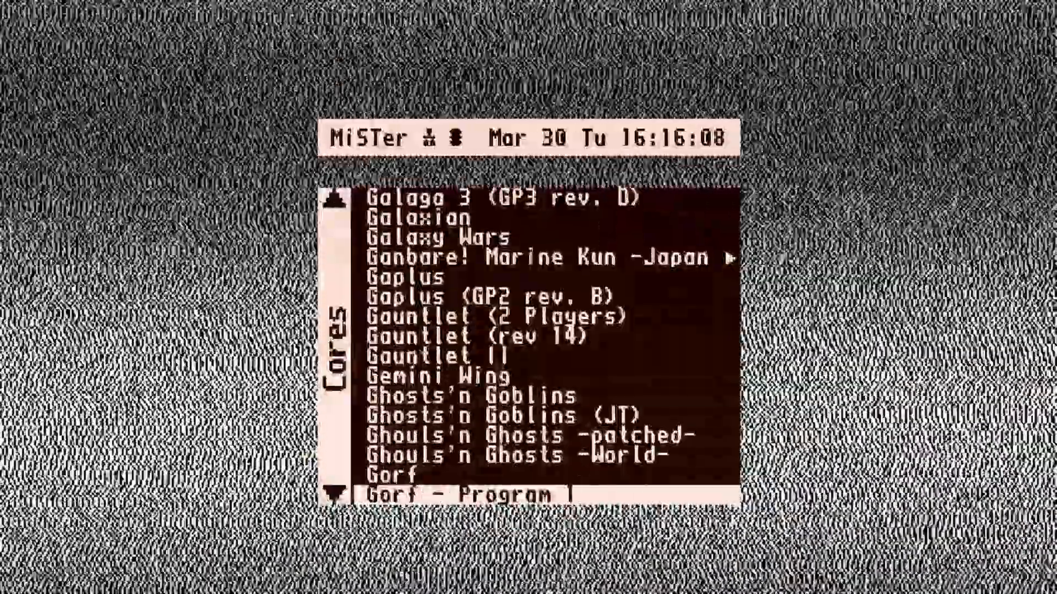
{"action": "scroll", "scroll_direction": "down", "scroll_amount": 3}
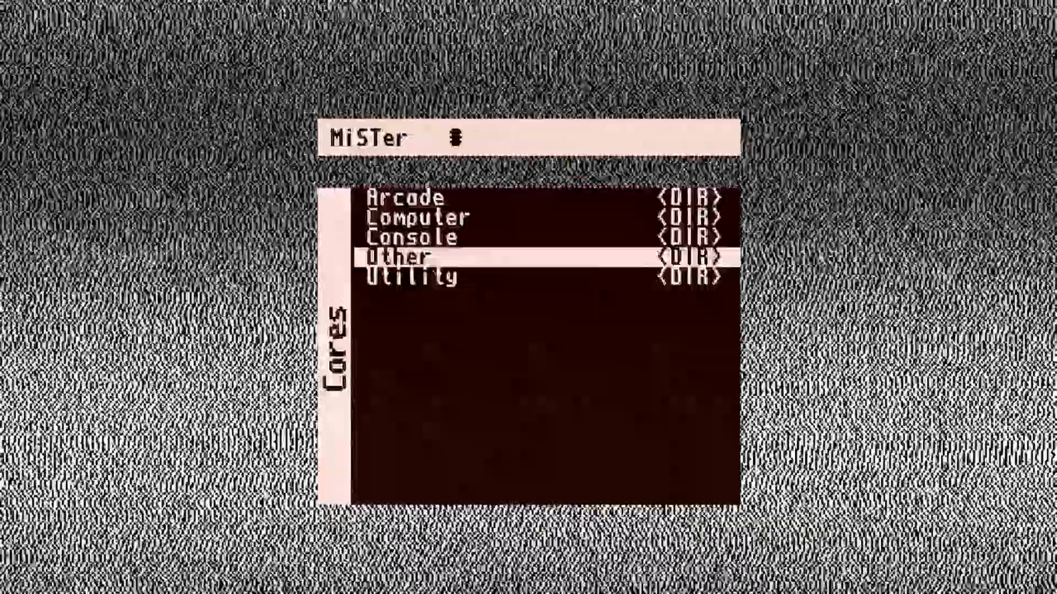
Open the Scripts folder and browse down to the update_all script.
{"action": "key", "text": "Up"}
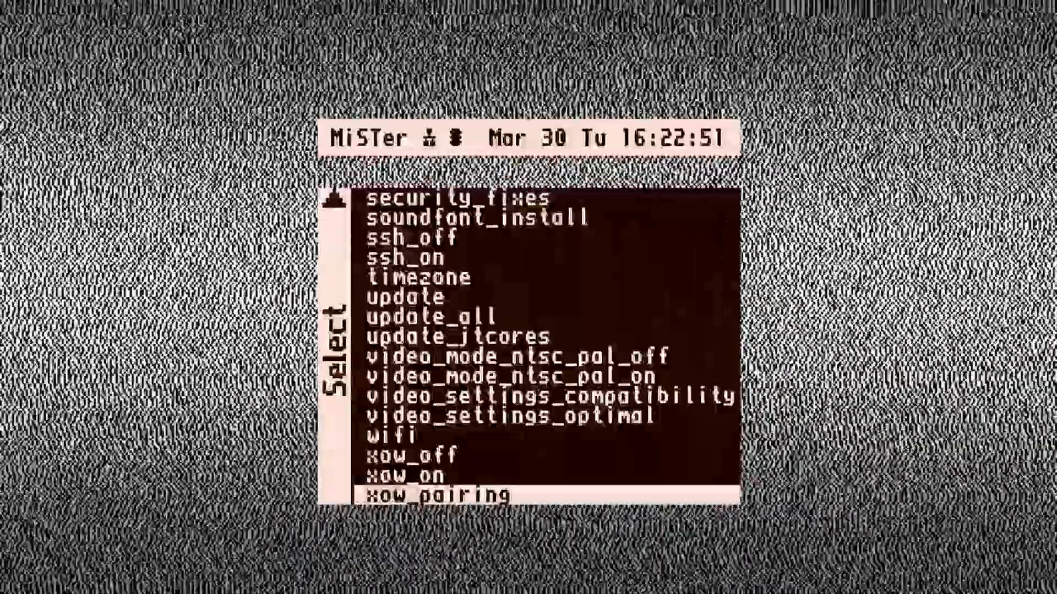
{"action": "scroll", "scroll_direction": "up", "scroll_amount": 3}
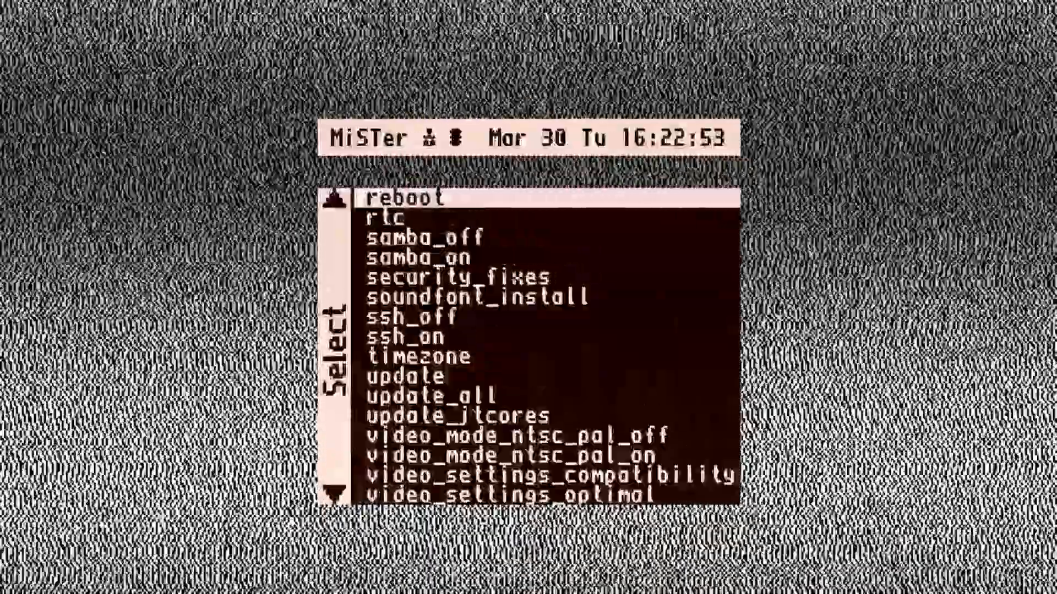
{"action": "scroll", "scroll_direction": "up", "scroll_amount": 3}
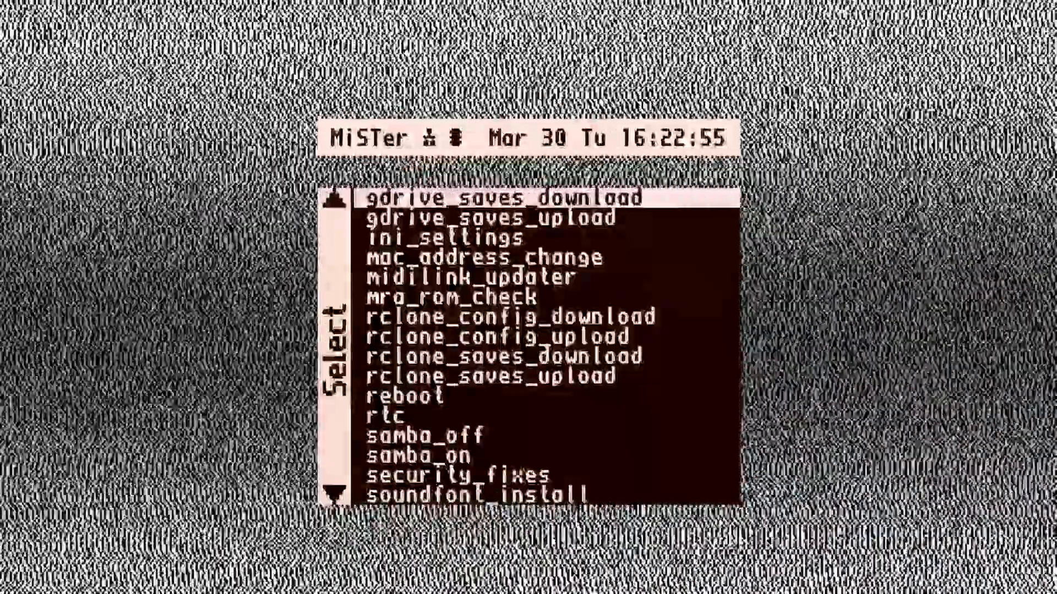
{"action": "scroll", "scroll_direction": "down", "scroll_amount": 3}
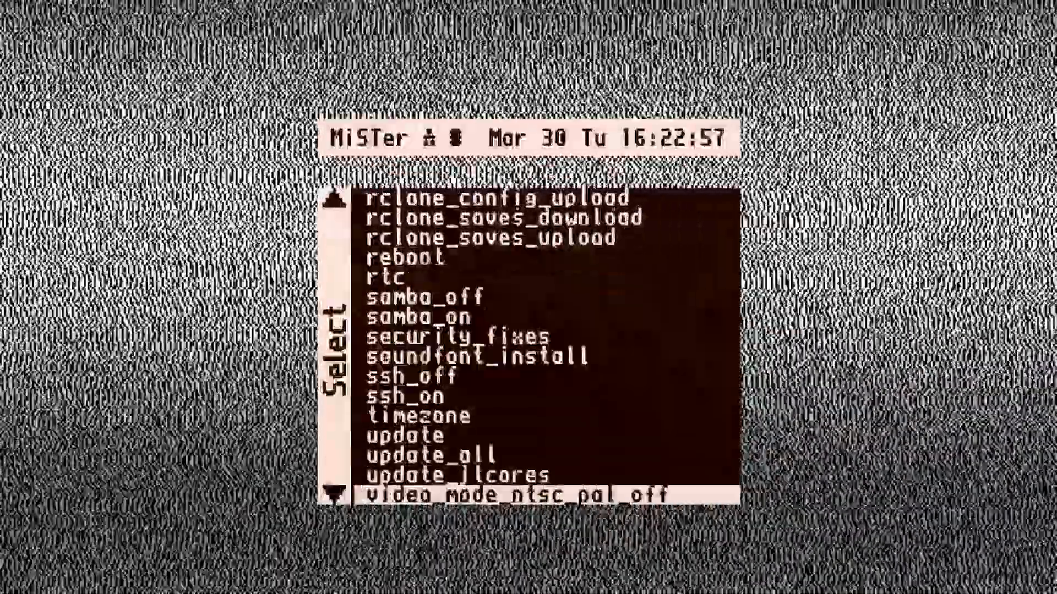
{"action": "scroll", "scroll_direction": "down", "scroll_amount": 3}
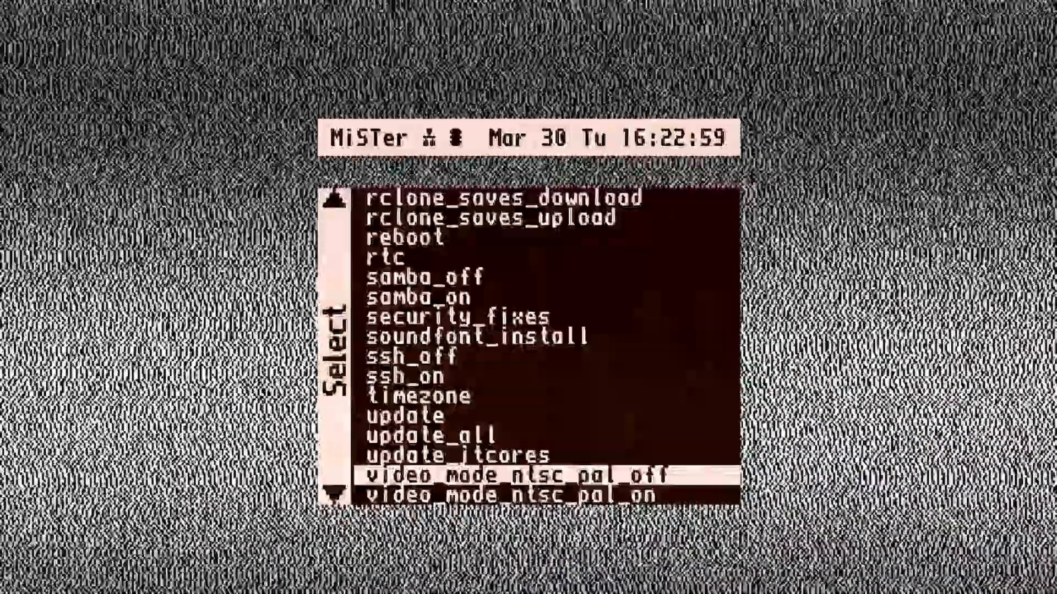
{"action": "key", "text": "Up"}
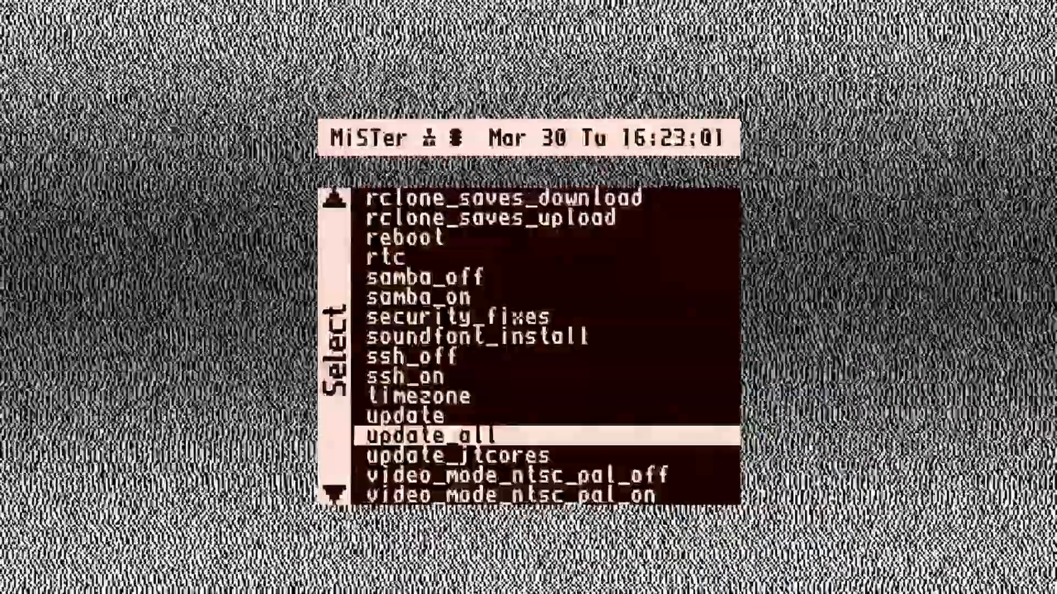